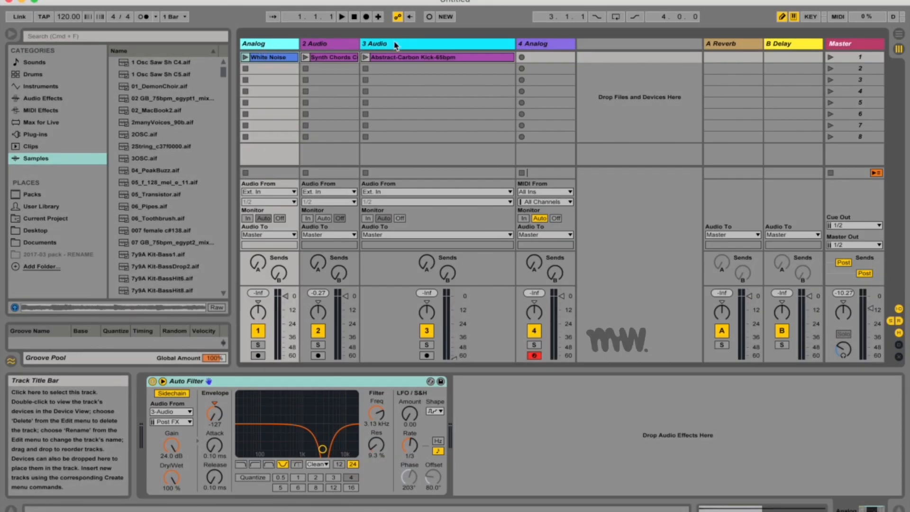
- Launch the White Noise clip and list the audio effects category in the browser
click(276, 57)
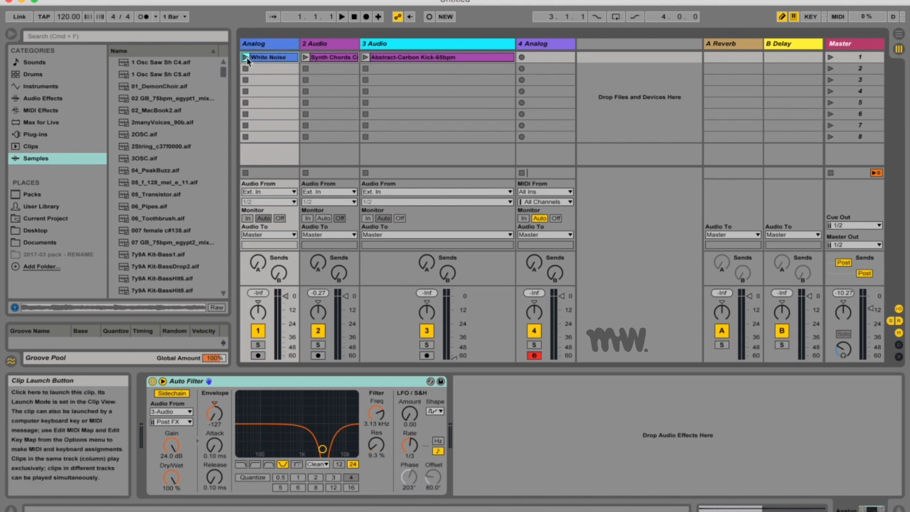
click(42, 98)
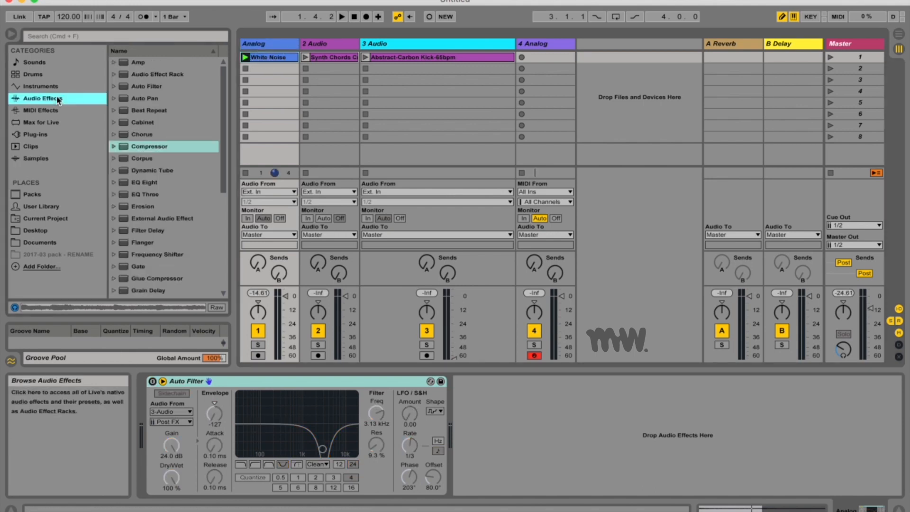
click(147, 86)
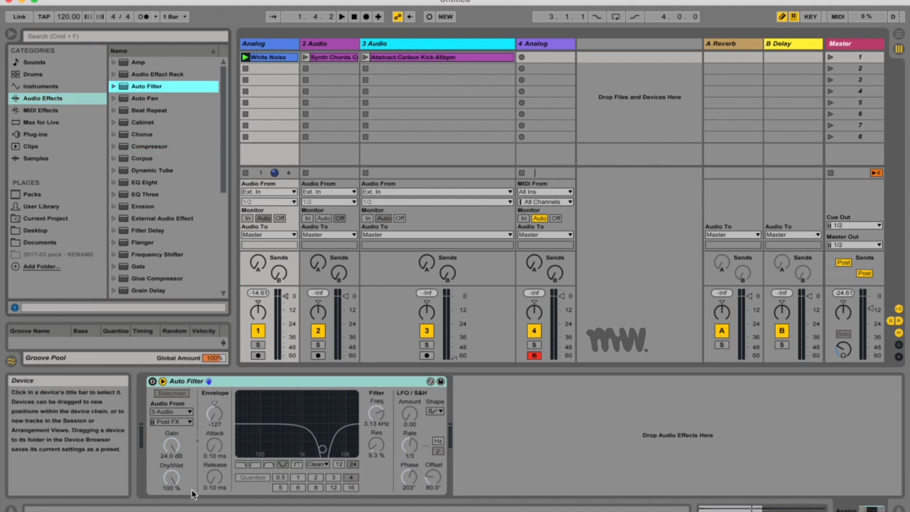
mouse_move(147, 87)
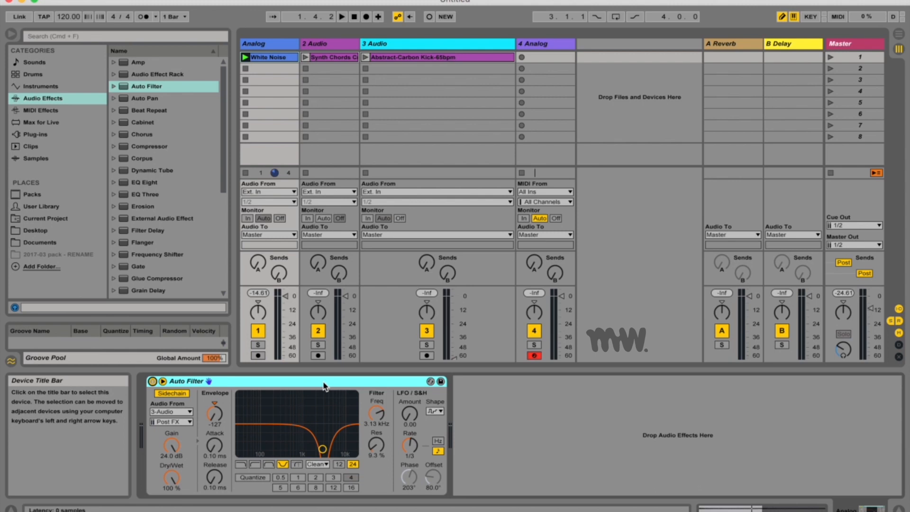
mouse_move(435, 426)
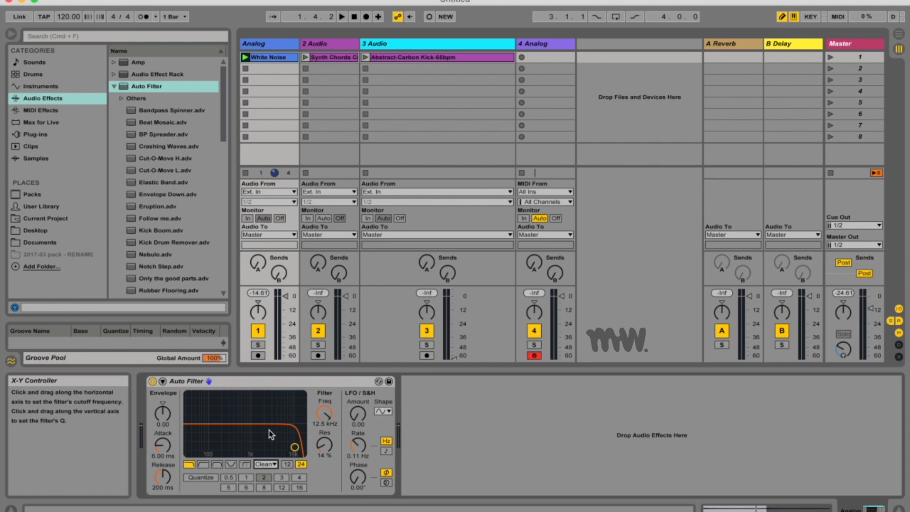
mouse_move(169, 394)
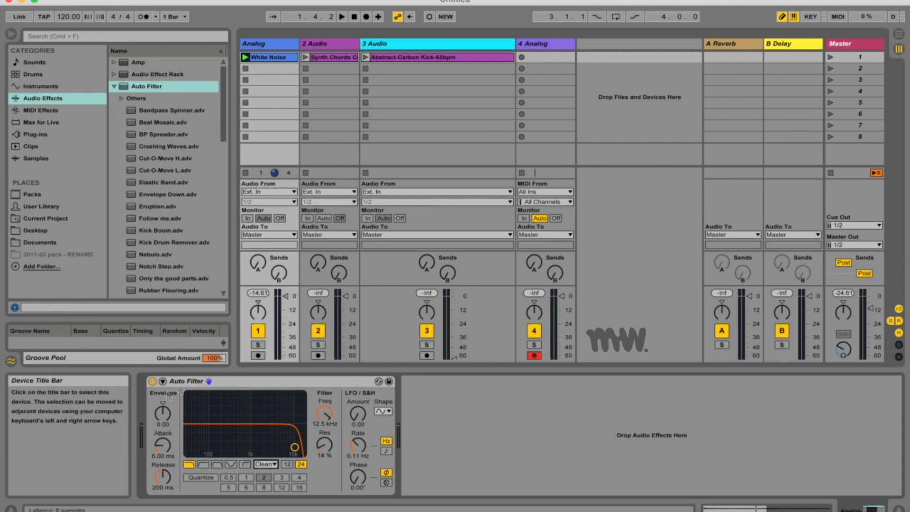
mouse_move(186, 397)
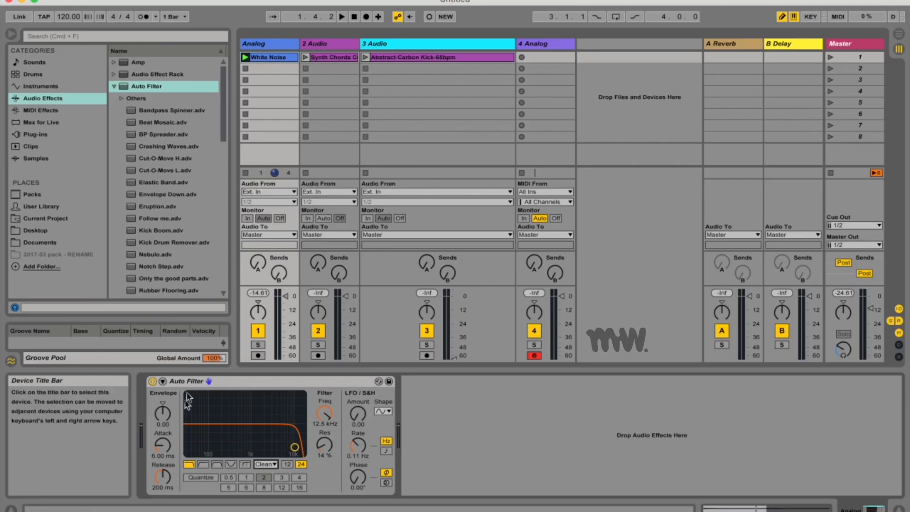
mouse_move(264, 438)
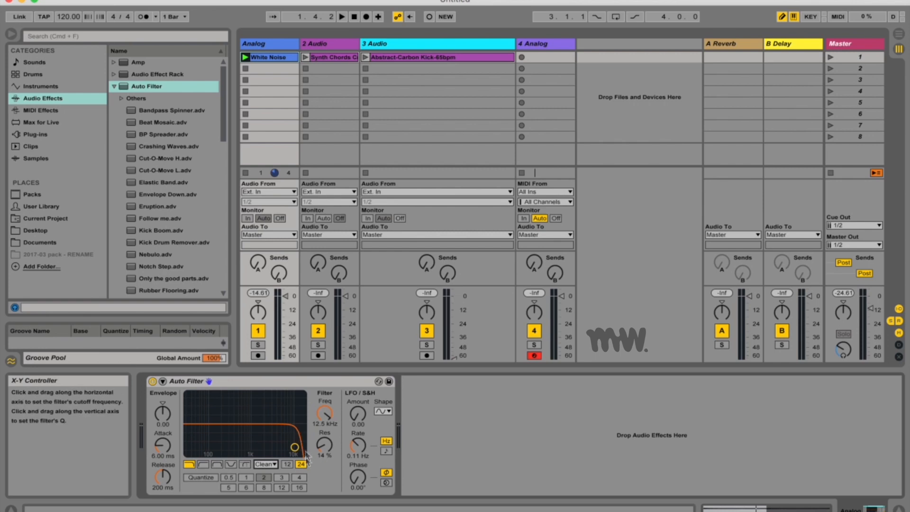
mouse_move(211, 468)
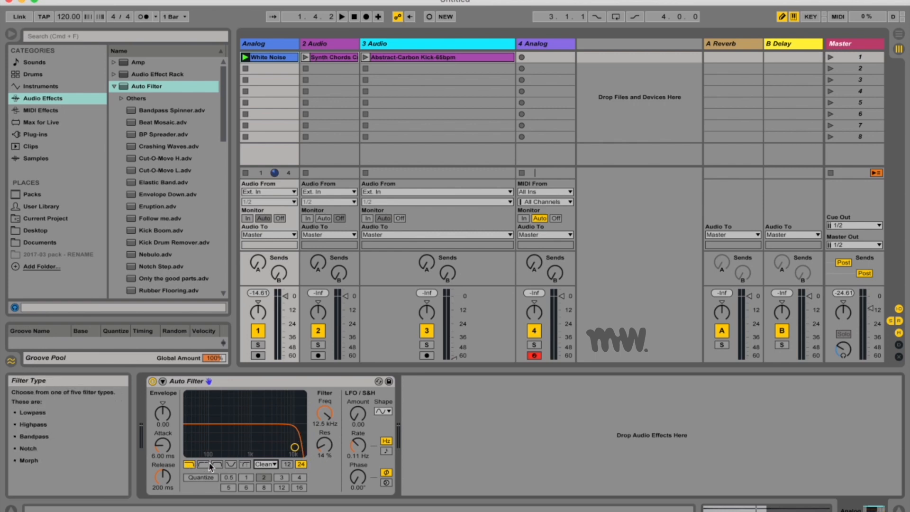
mouse_move(300, 464)
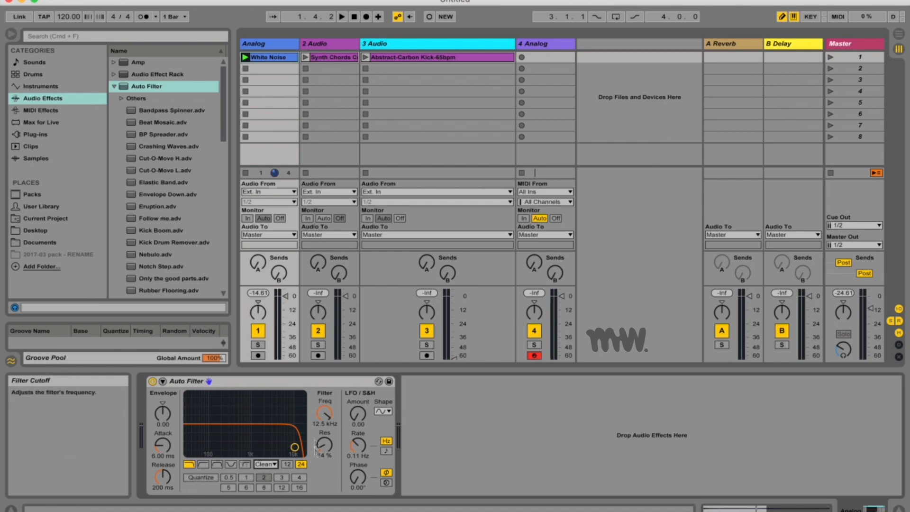
mouse_move(357, 400)
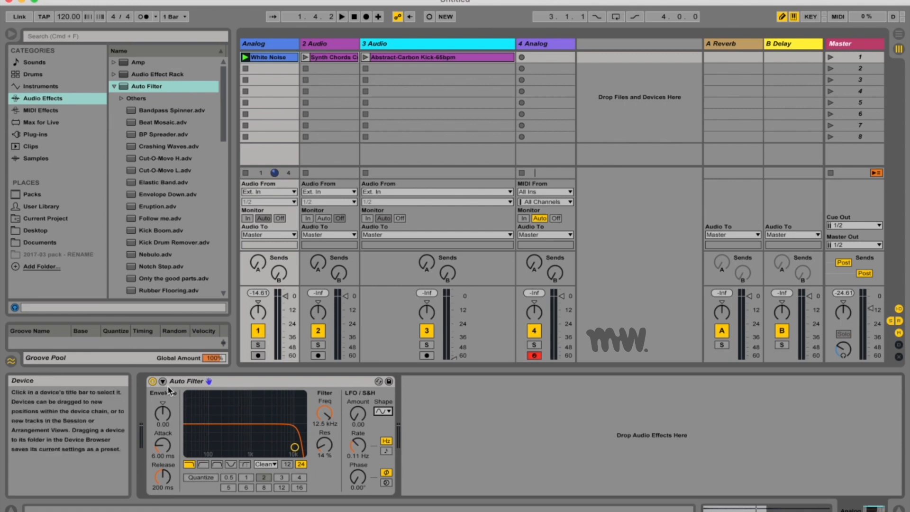
- Switch Auto Filter through notch to the Morph type and sweep the Morph amount
click(162, 381)
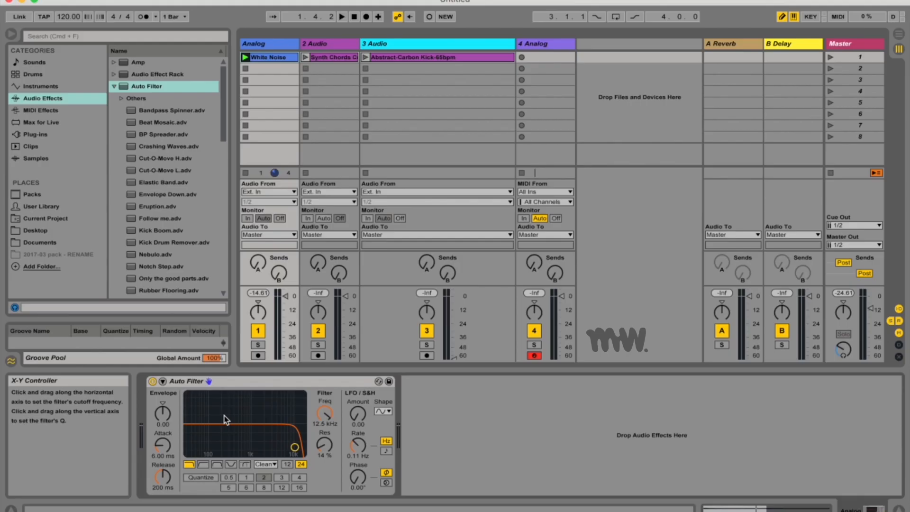
mouse_move(192, 464)
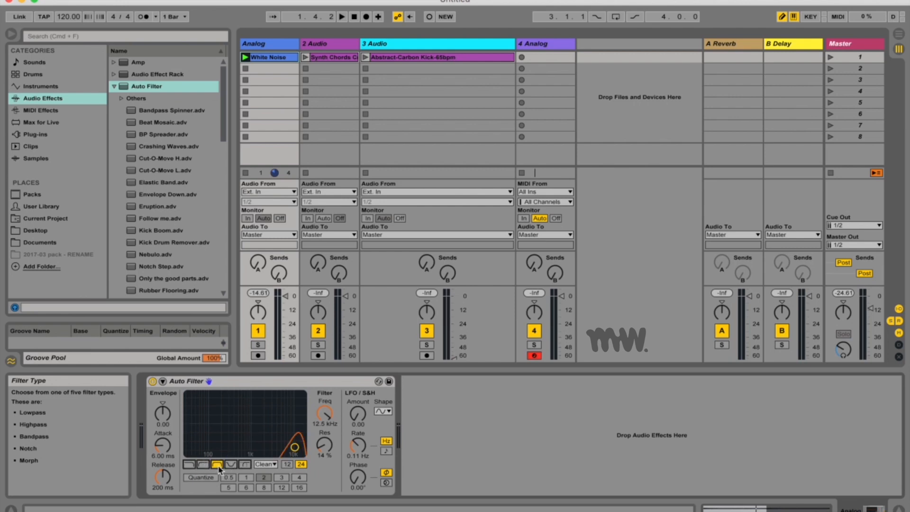
click(231, 465)
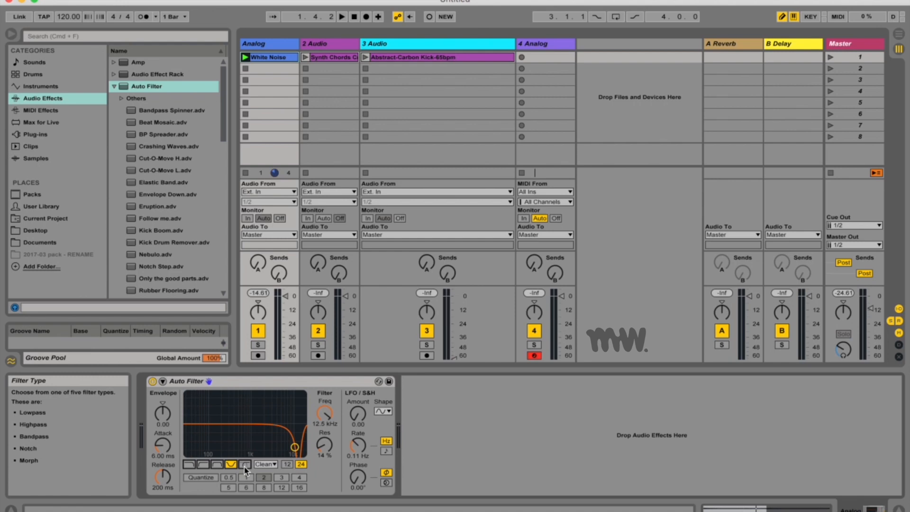
click(244, 465)
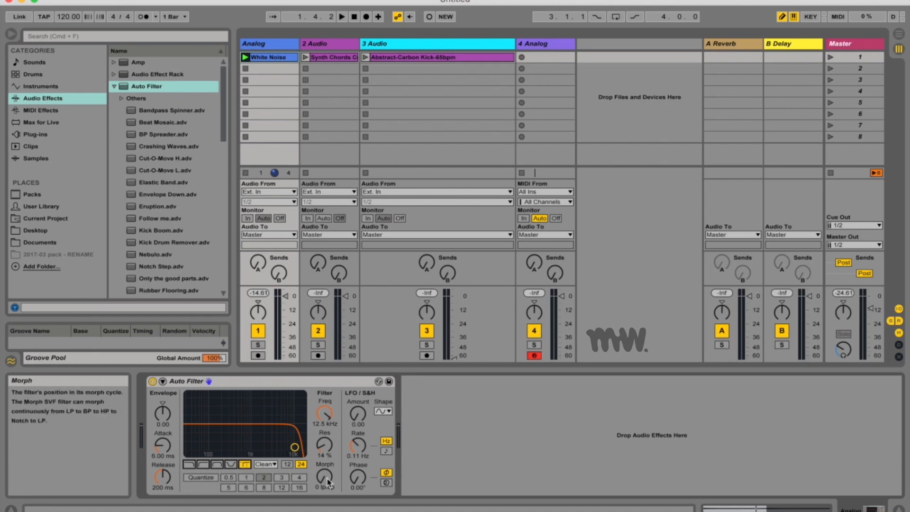
drag(326, 477, 325, 464)
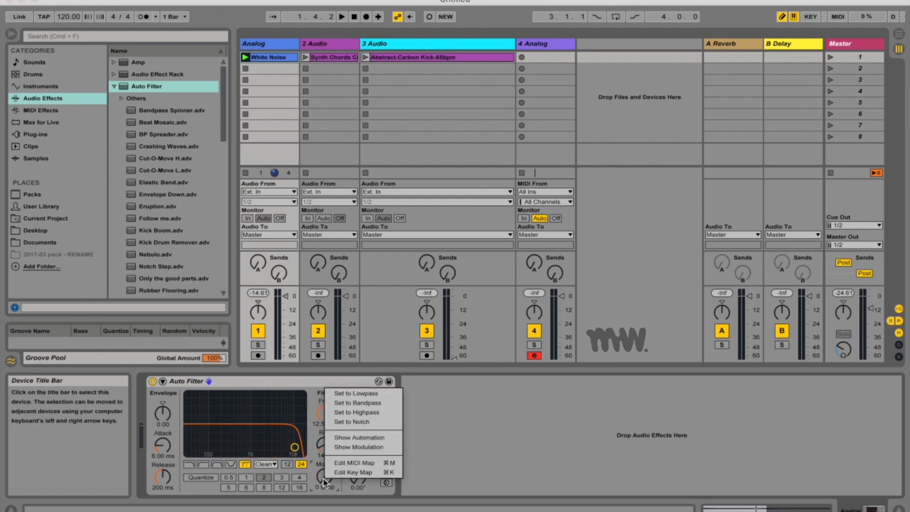
mouse_move(356, 412)
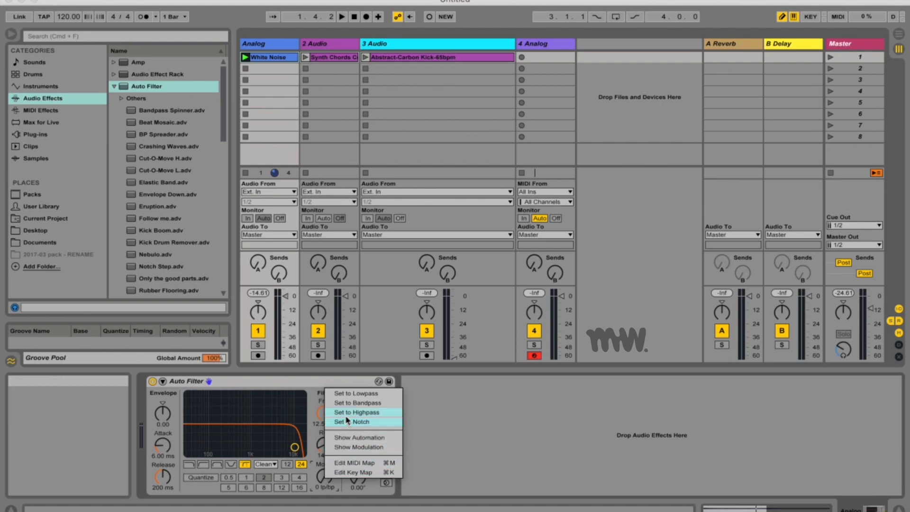
- Show the Morph modulation envelope and draw stepped breakpoints across the White Noise clip
click(356, 412)
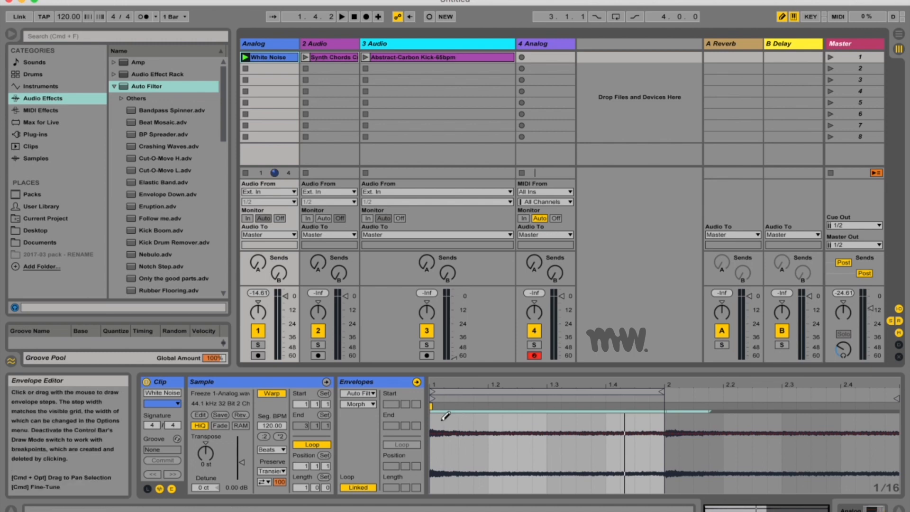
mouse_move(404, 397)
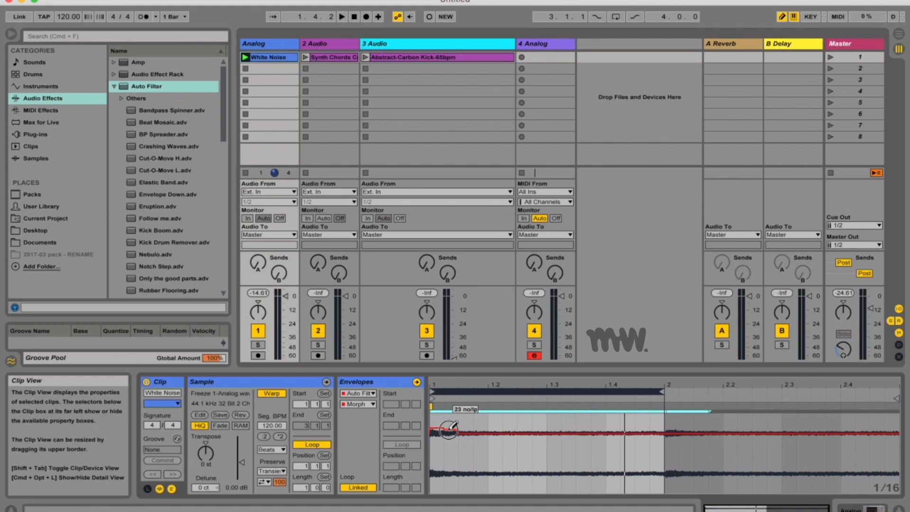
drag(449, 431, 525, 482)
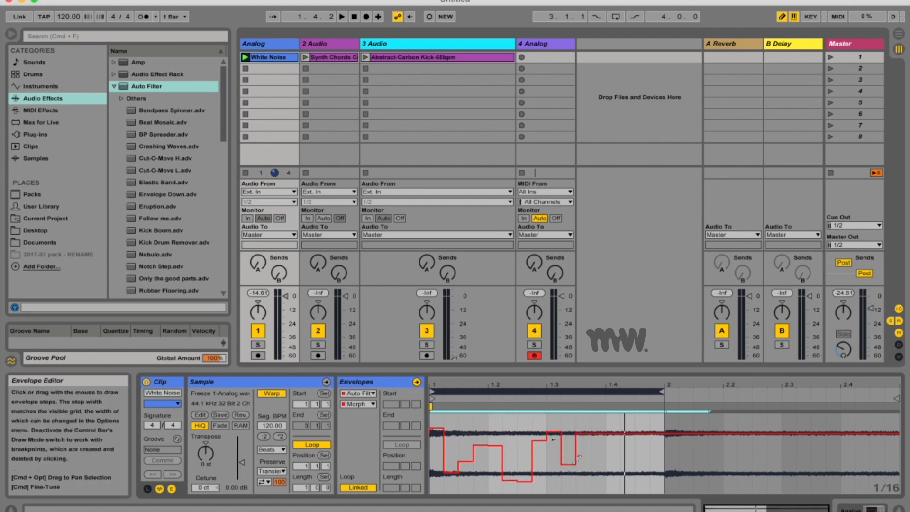
click(244, 57)
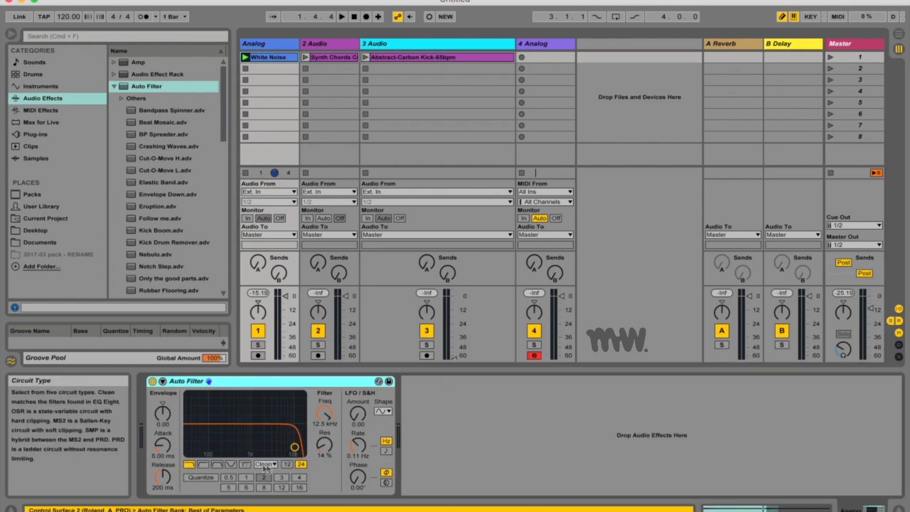
- Choose the OSR circuit type from the Auto Filter circuit chooser
click(266, 463)
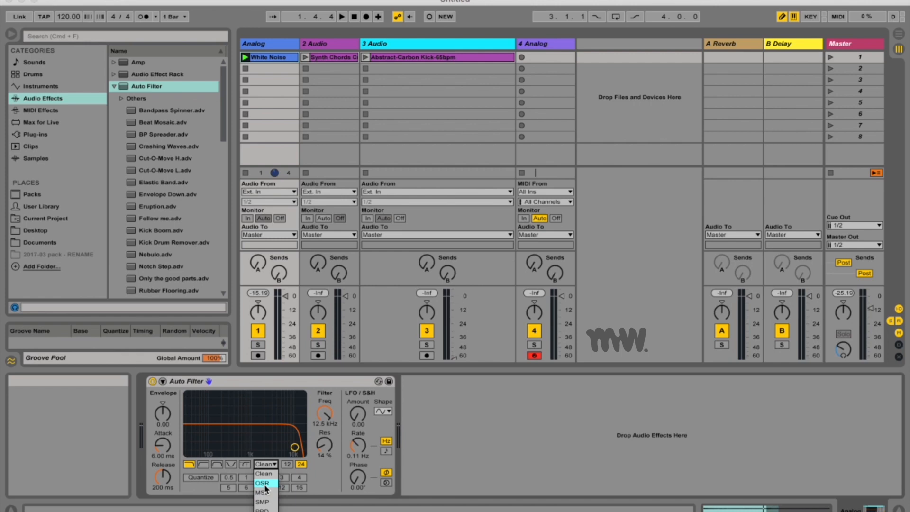
click(262, 484)
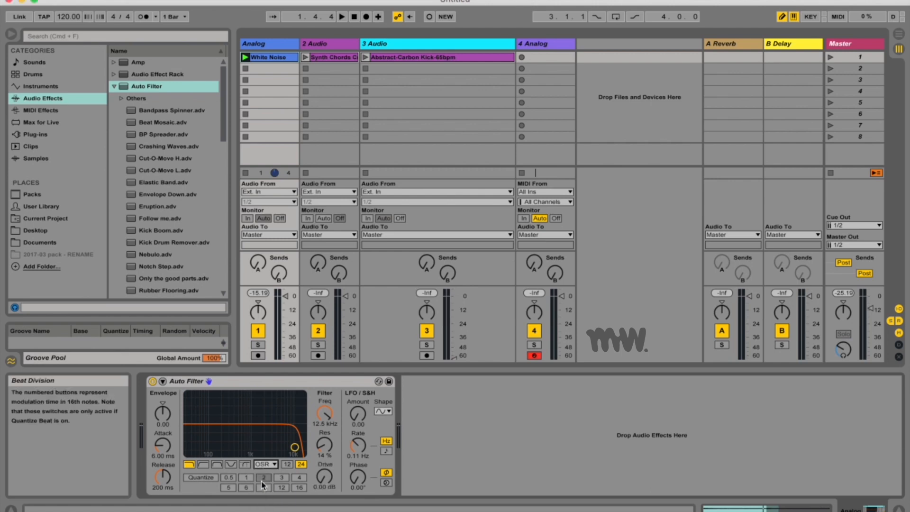
click(264, 464)
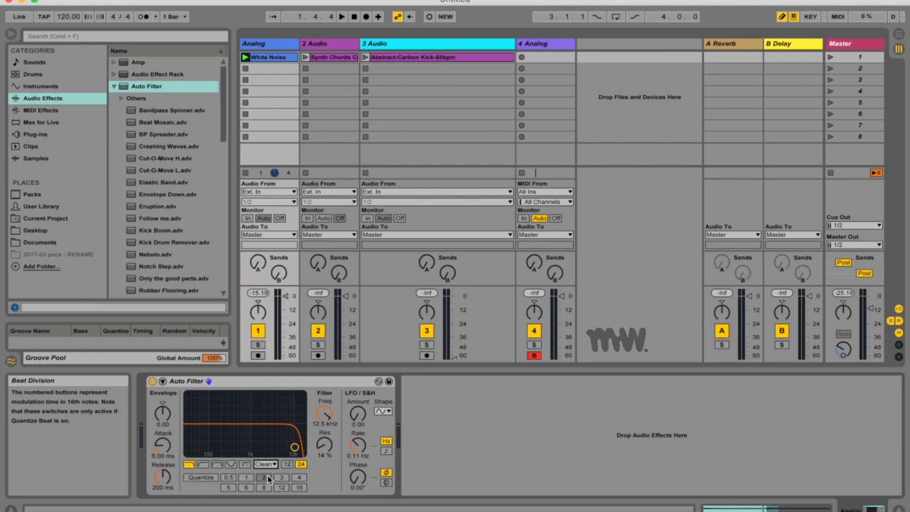
click(266, 465)
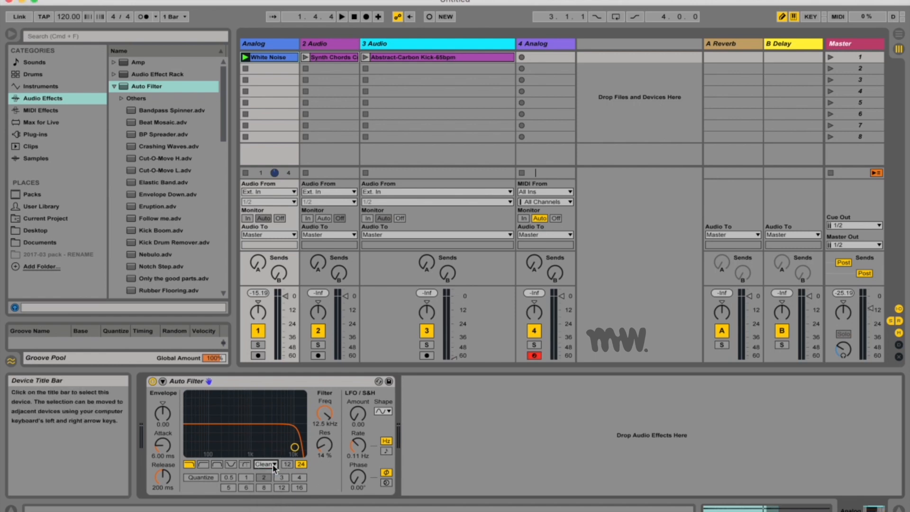
click(265, 463)
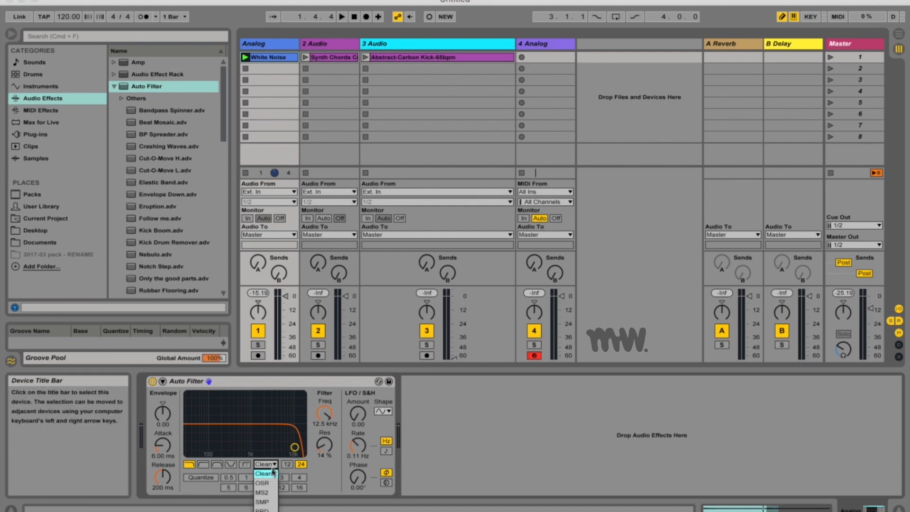
click(262, 483)
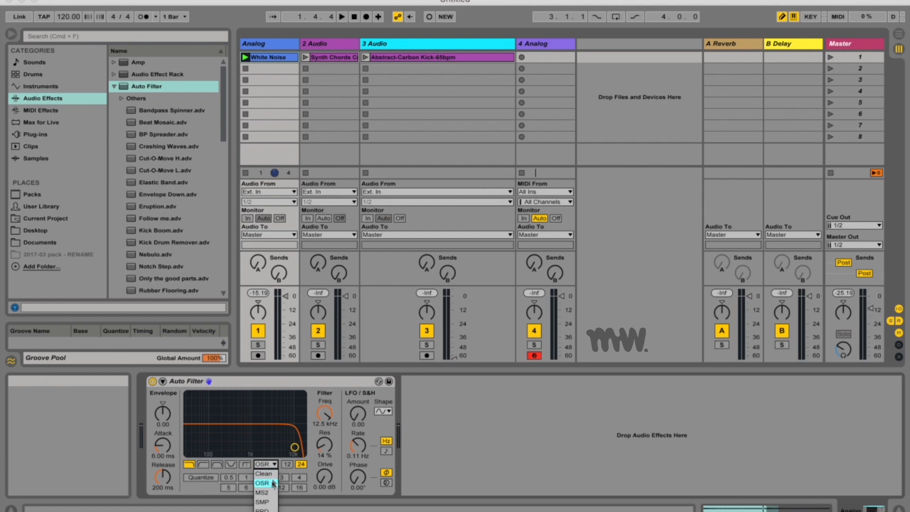
mouse_move(263, 474)
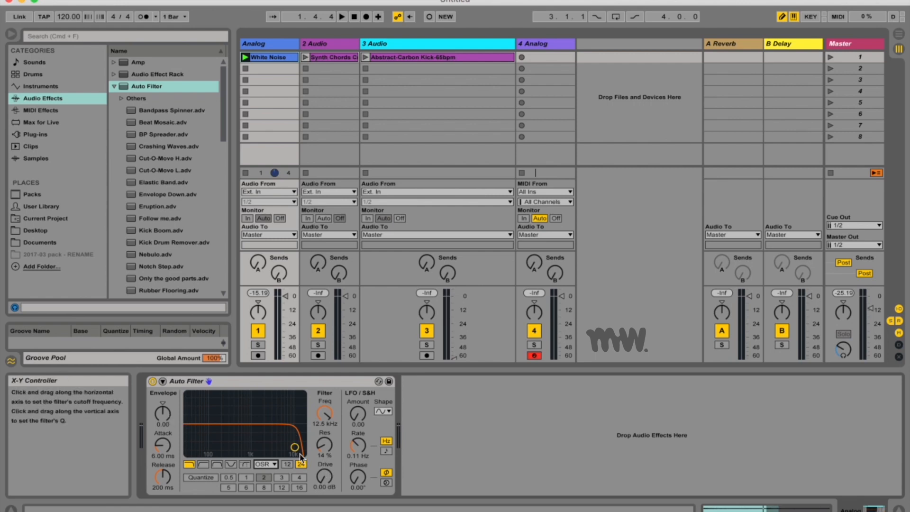
mouse_move(325, 477)
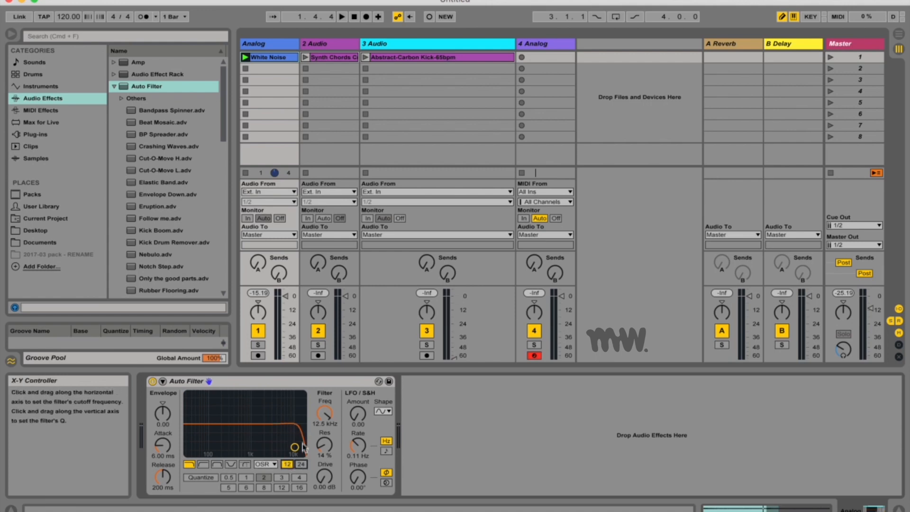
- Lower the cutoff near 318 Hz, use a 24 dB slope, then sweep to 2.42 kHz with 87% resonance
drag(295, 447, 231, 448)
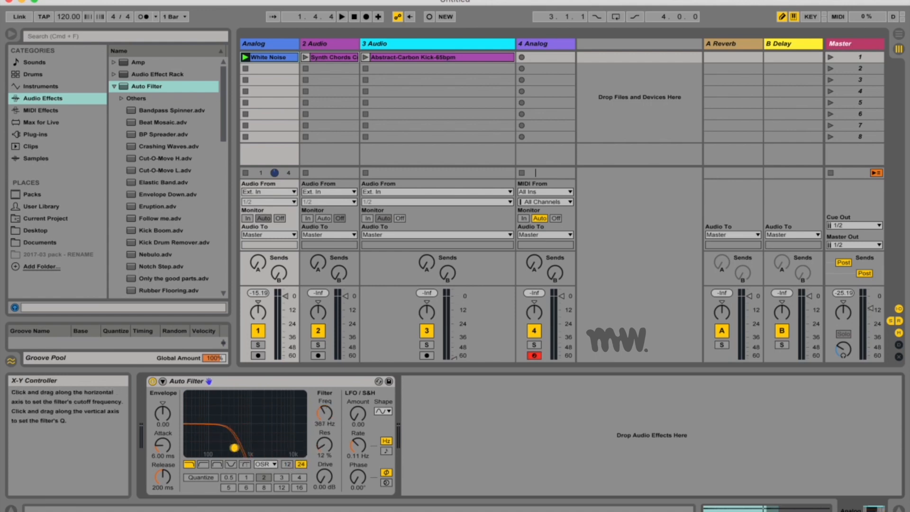
click(286, 463)
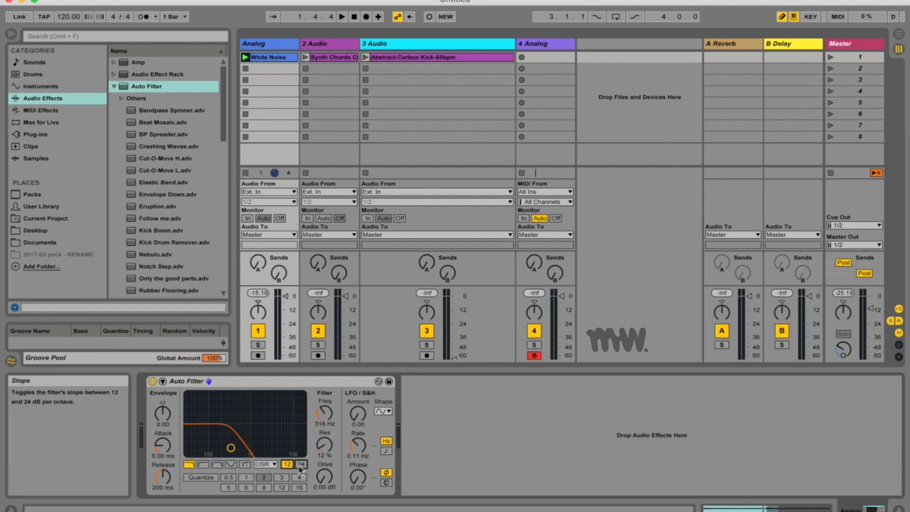
click(301, 463)
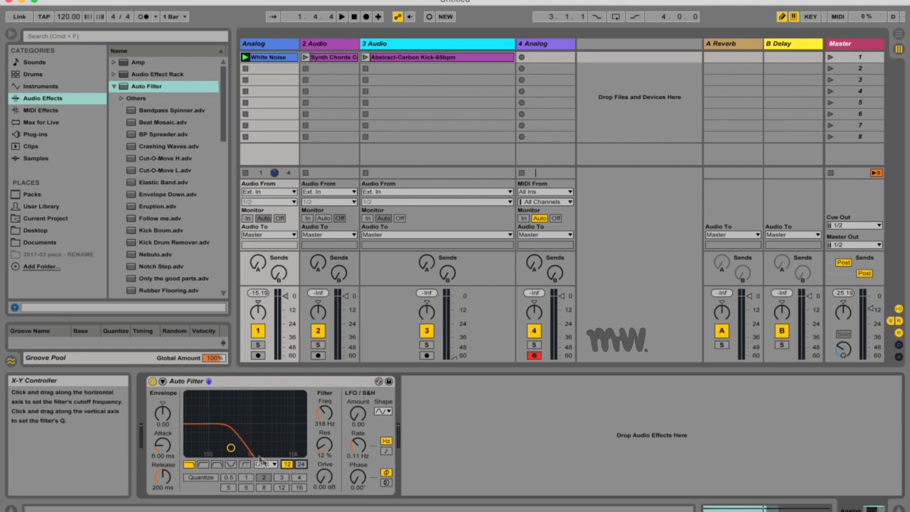
mouse_move(325, 415)
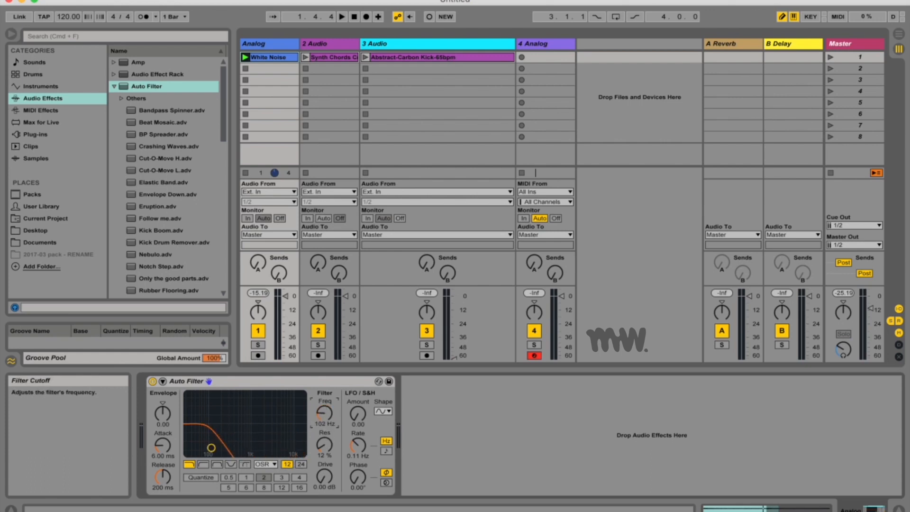
drag(324, 414, 325, 441)
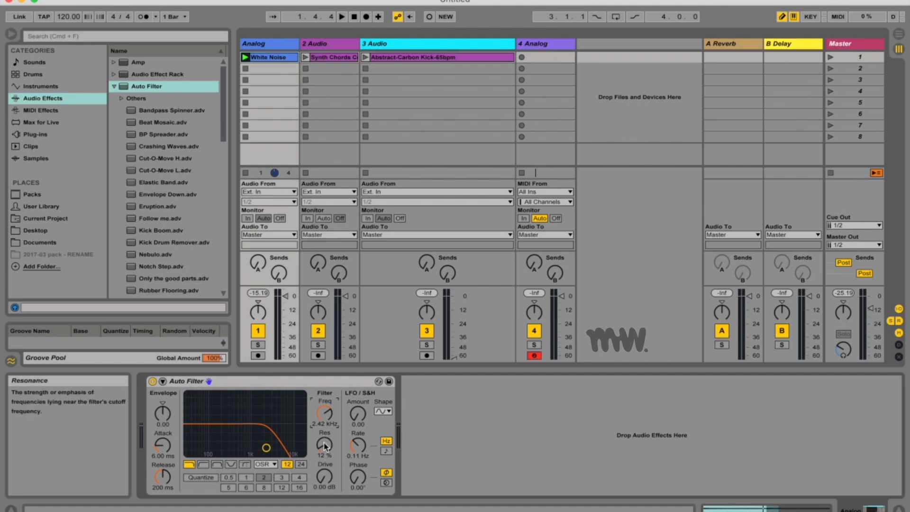
drag(324, 445, 324, 424)
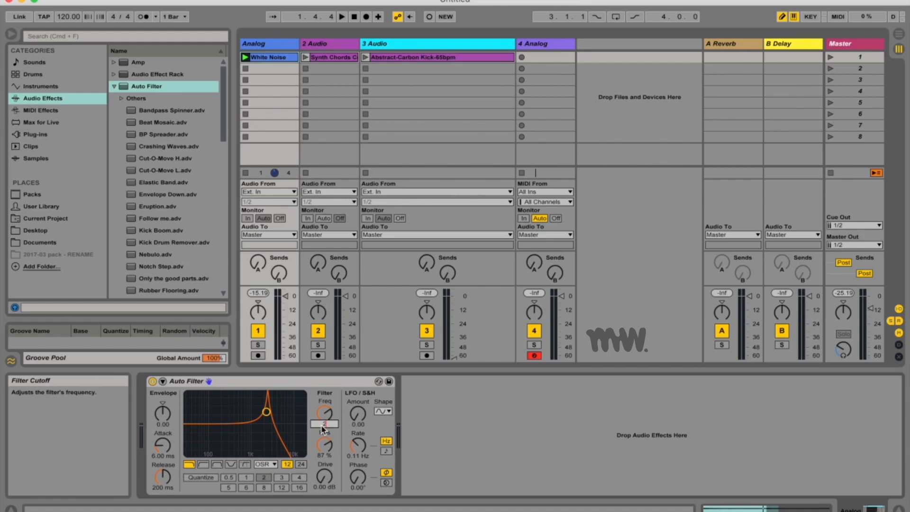
- Sweep the resonant peak from 200 Hz up to about 1.55 kHz, easing resonance down
drag(265, 412, 222, 411)
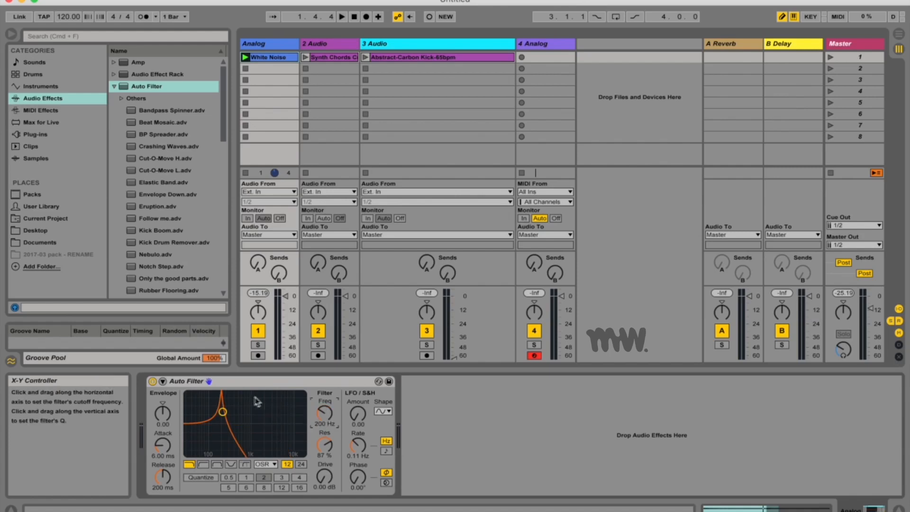
drag(222, 410, 225, 420)
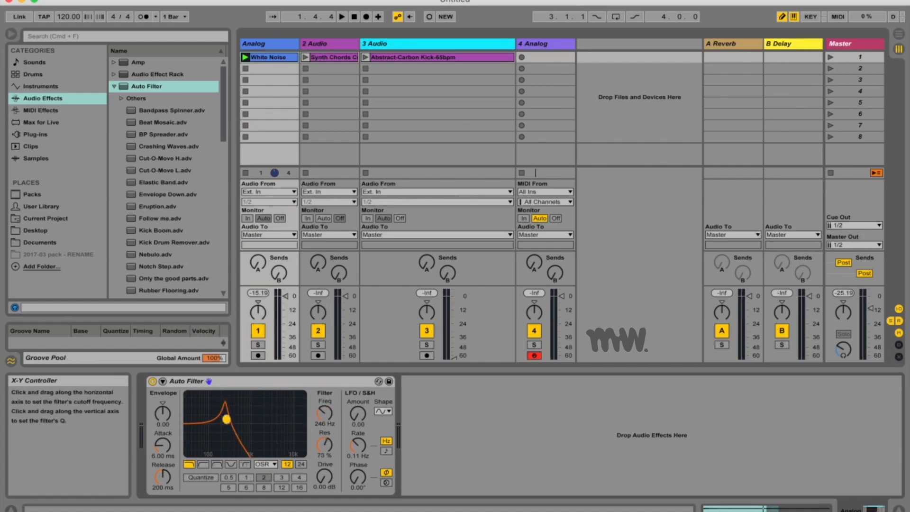
drag(226, 419, 264, 445)
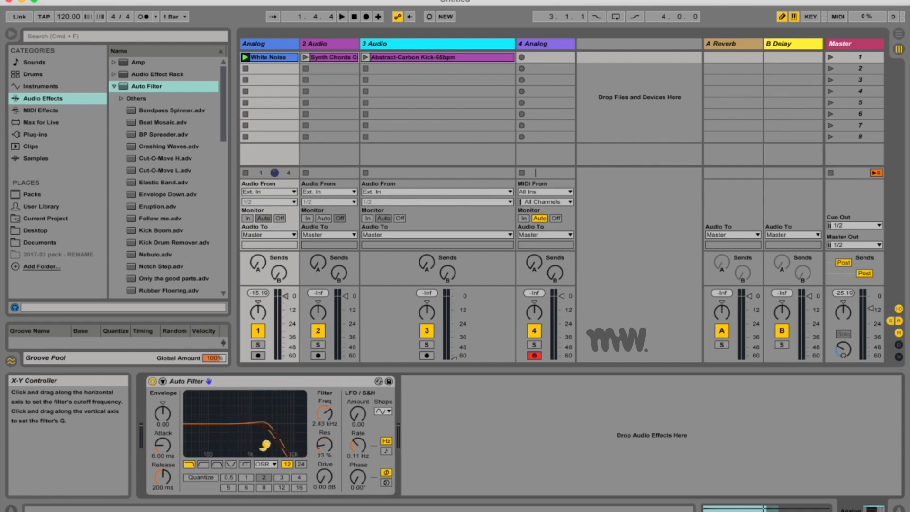
drag(267, 449, 261, 436)
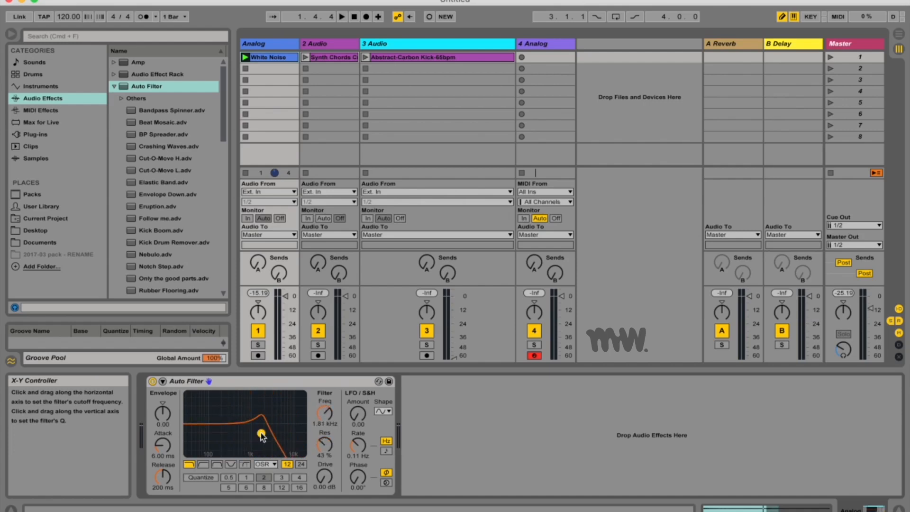
drag(270, 424, 260, 438)
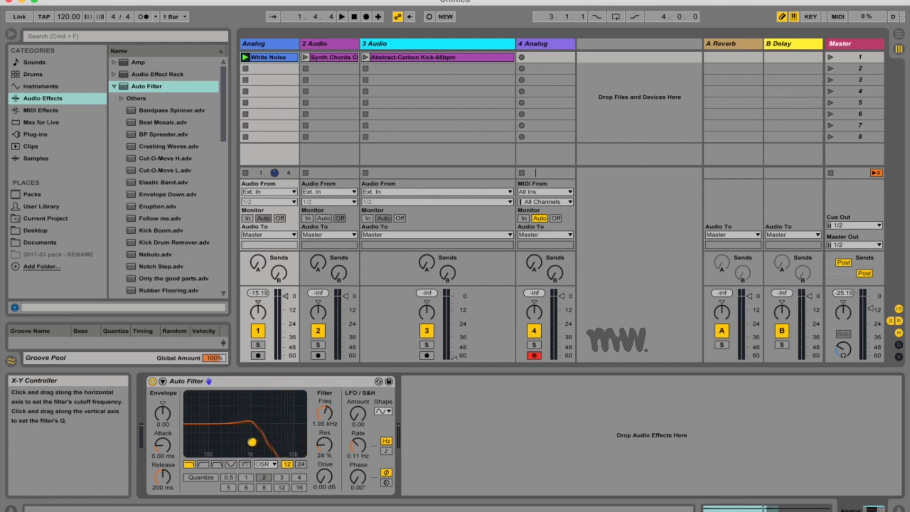
- Switch the filter to highpass and fine-tune its cutoff and resonance
click(203, 463)
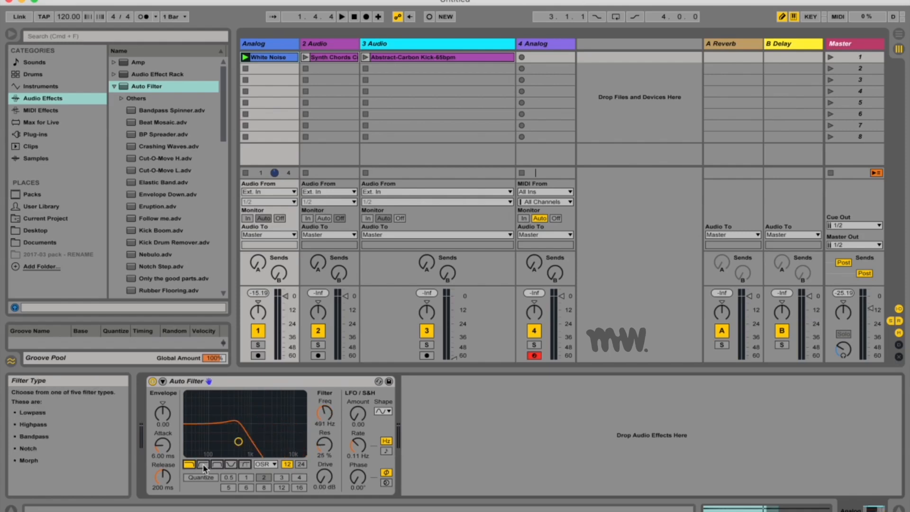
click(203, 465)
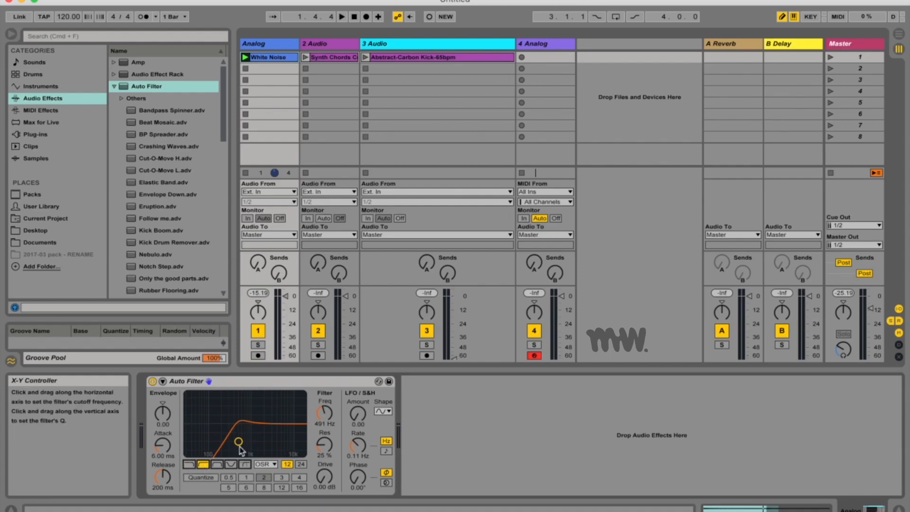
drag(237, 443, 230, 437)
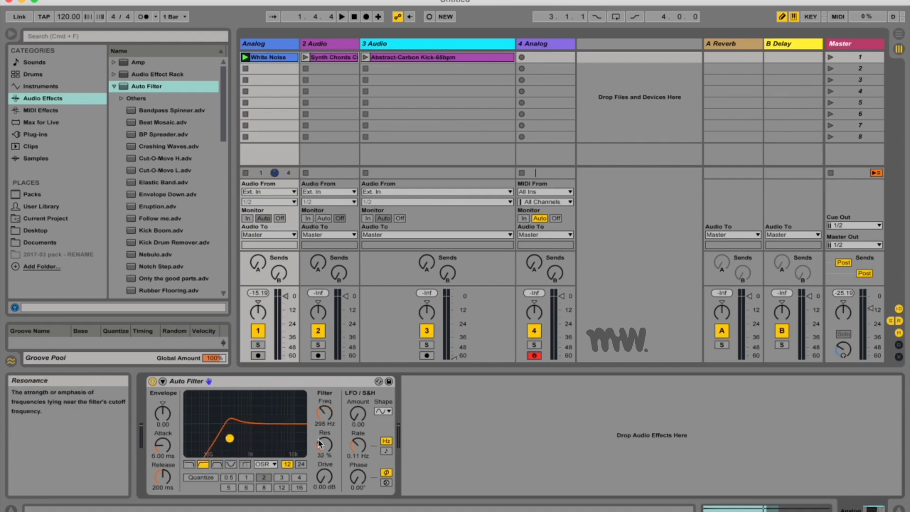
drag(324, 444, 324, 432)
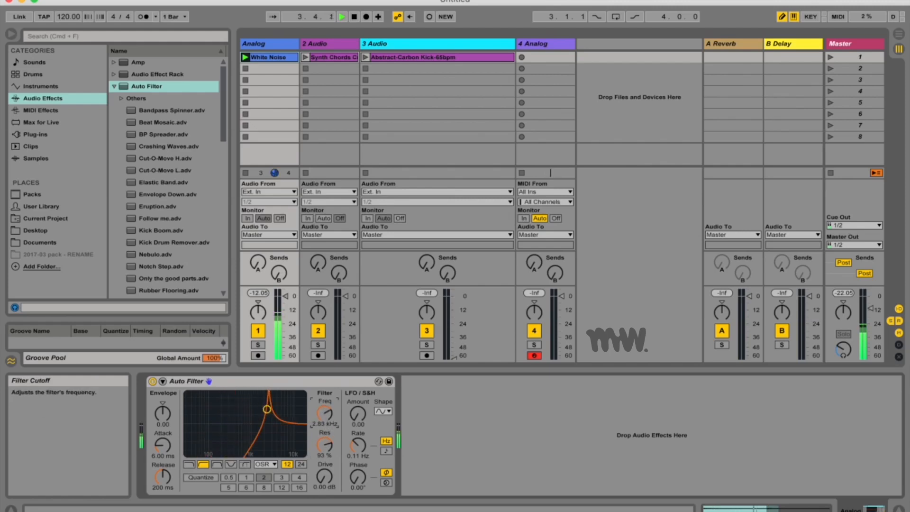
- Set the circuit to Clean, LFO rate in Hertz at 10 Hz and raise the LFO amount to 30
click(265, 464)
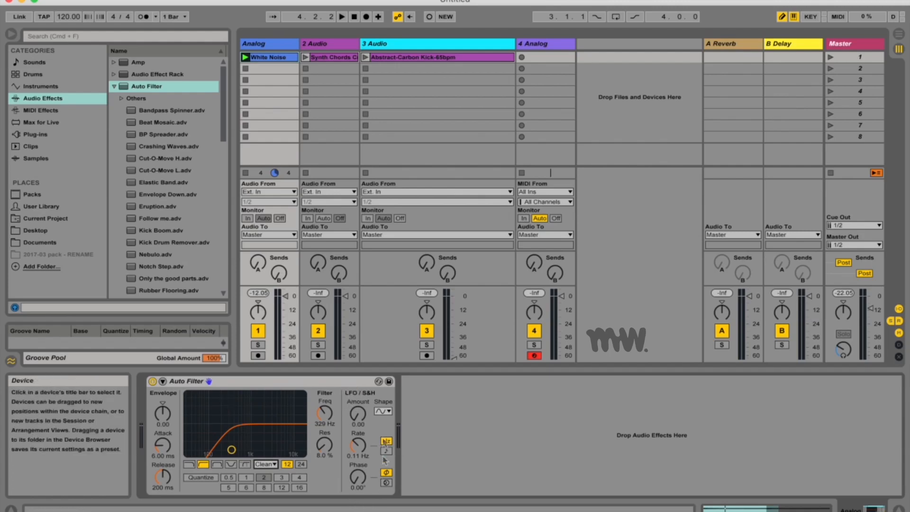
mouse_move(350, 398)
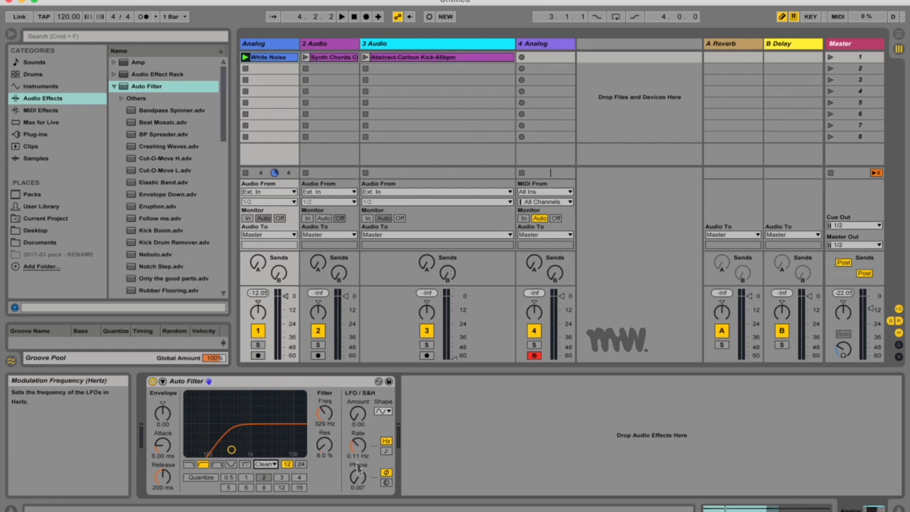
mouse_move(386, 443)
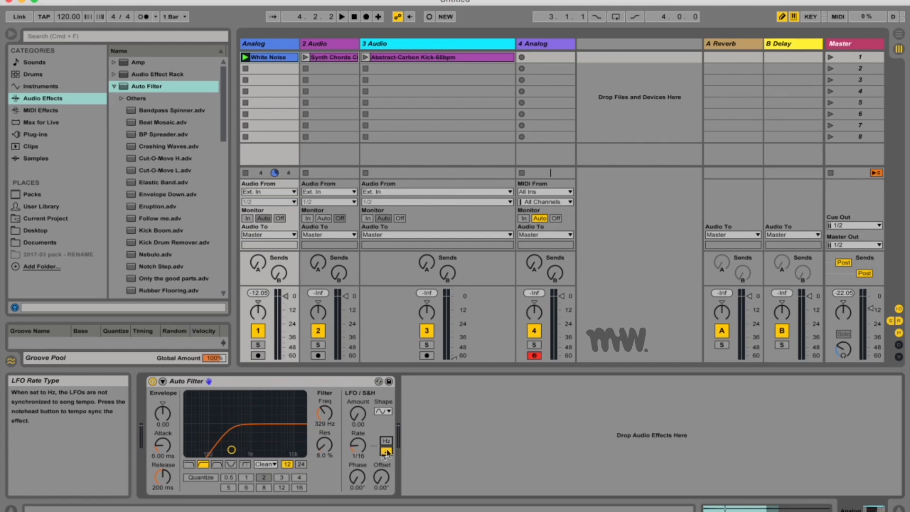
click(386, 441)
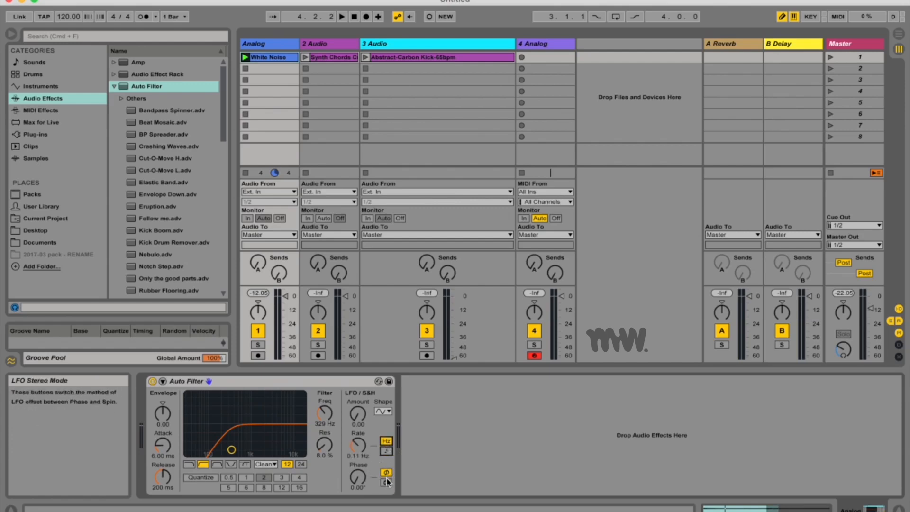
mouse_move(358, 414)
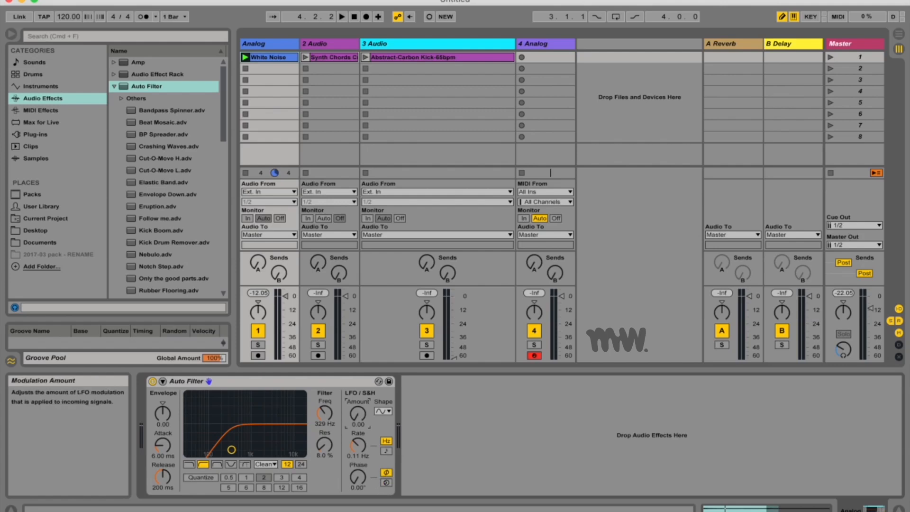
drag(358, 413, 358, 409)
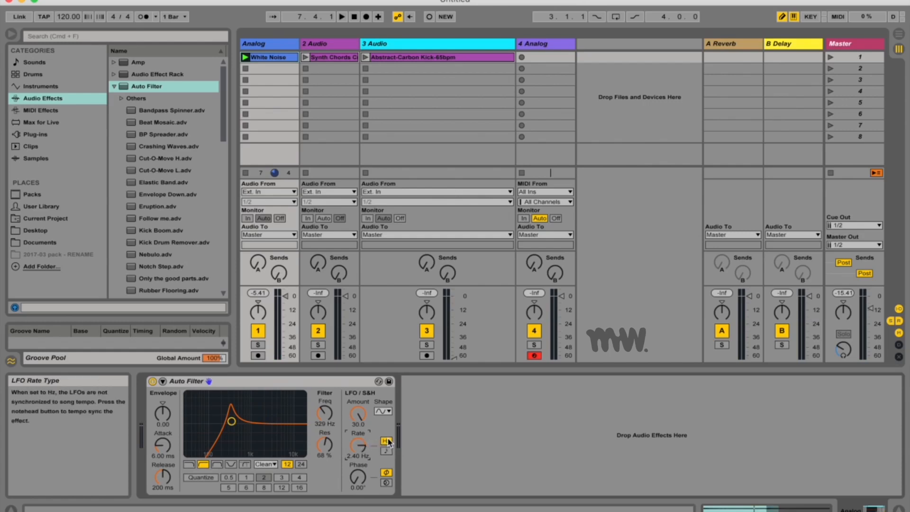
click(247, 57)
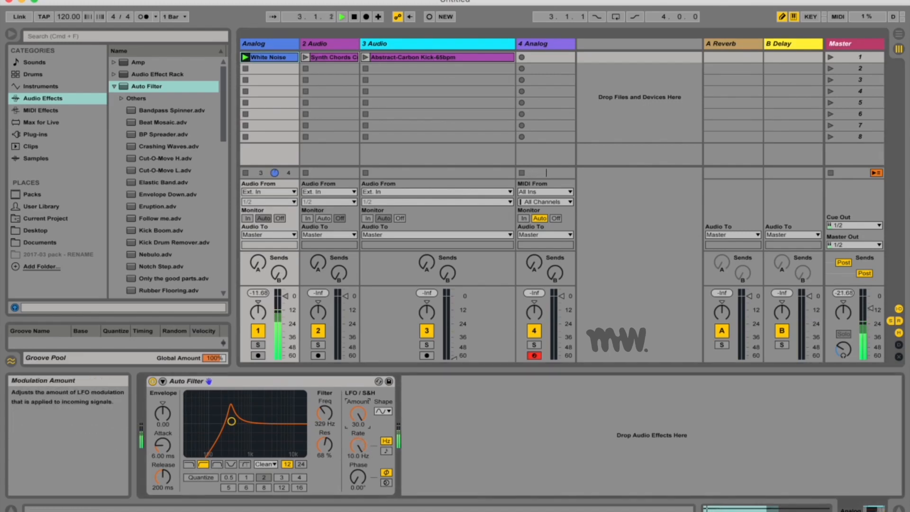
click(382, 410)
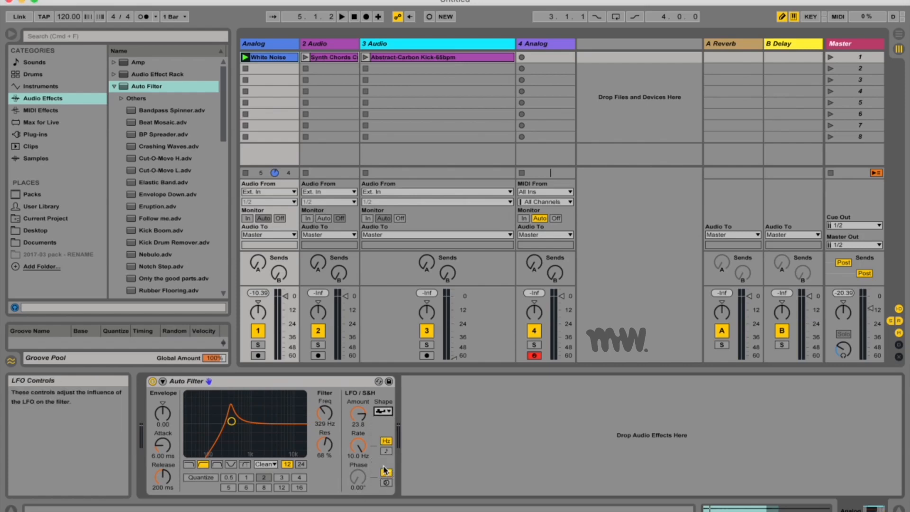
- Pick a different LFO waveform shape for the Auto Filter
click(382, 411)
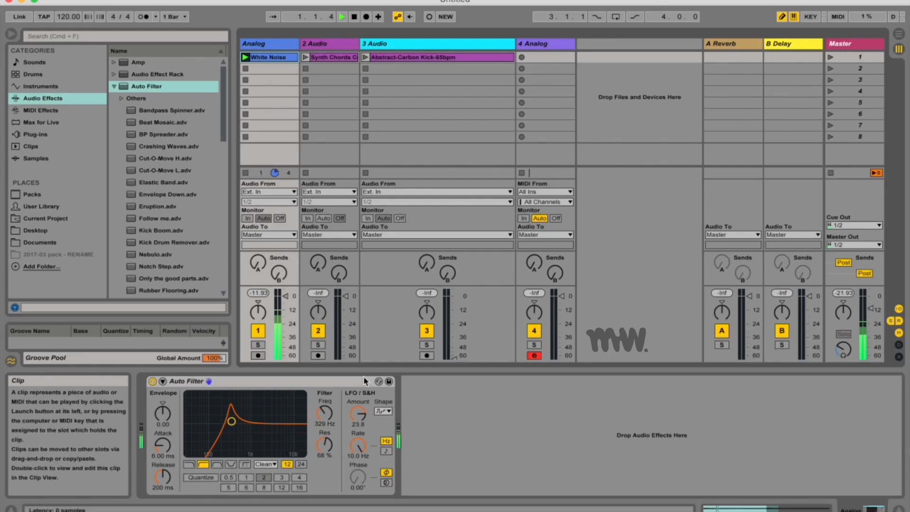
click(382, 411)
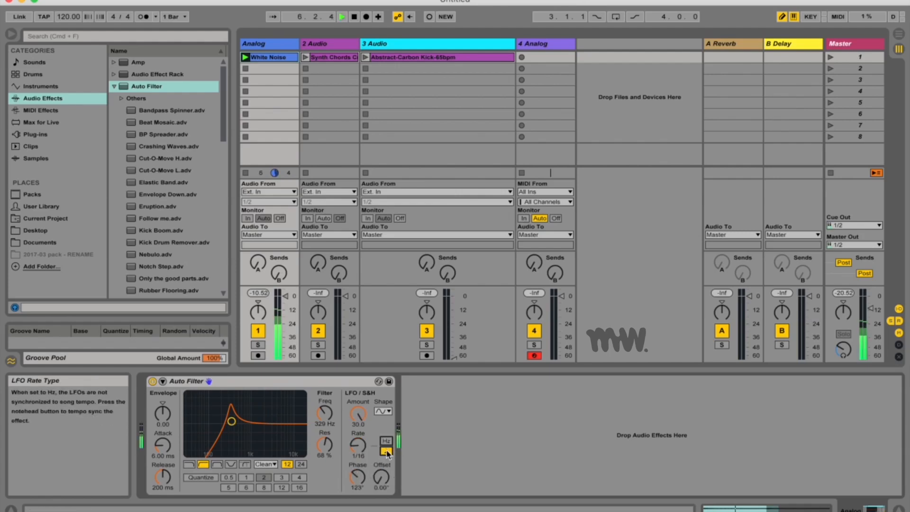
- Sync the LFO rate, set phase to 120°, try offsets of 140° and 198°, then reset offset to zero
click(386, 445)
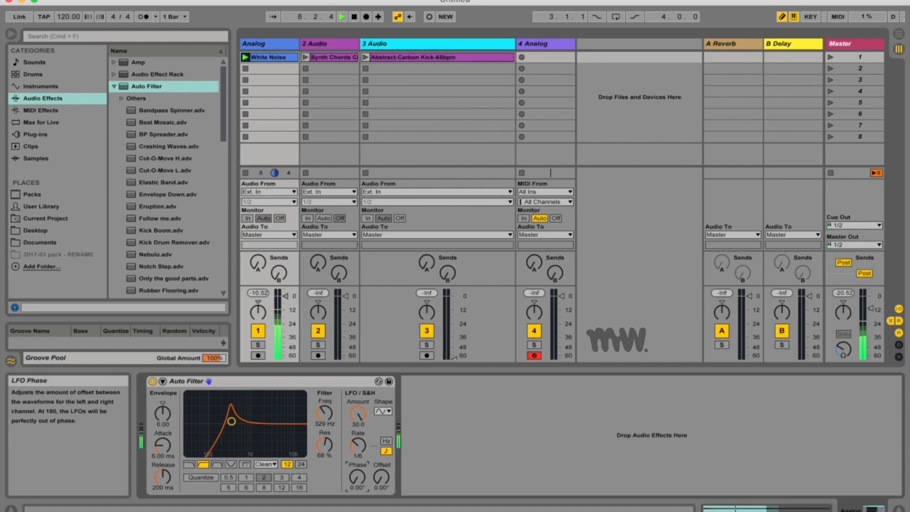
drag(357, 478, 356, 470)
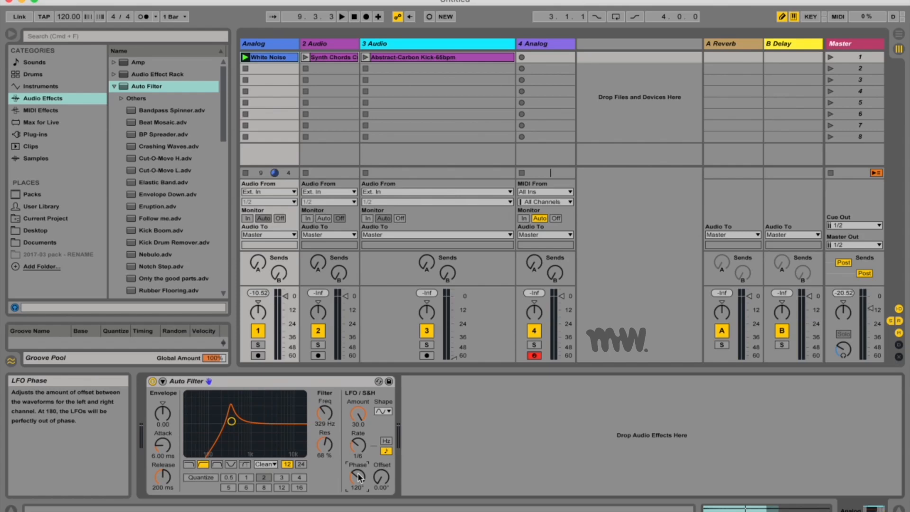
drag(382, 477, 382, 458)
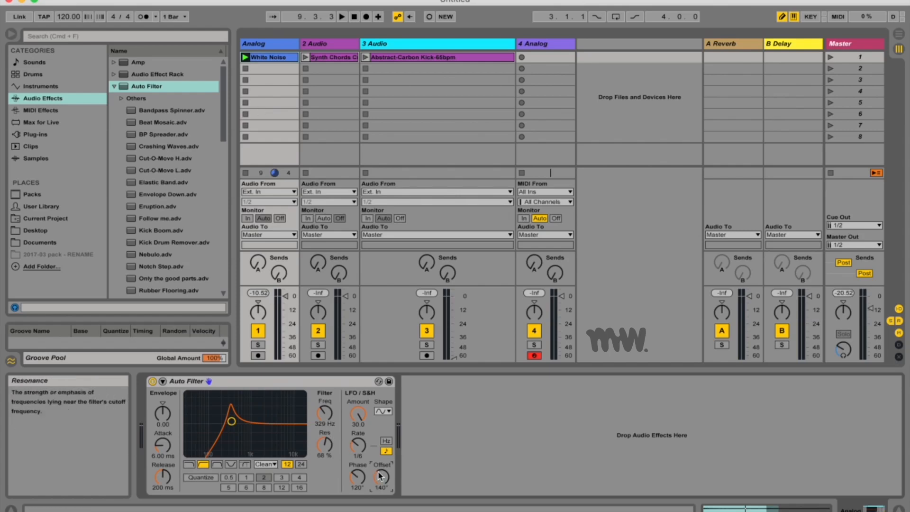
drag(381, 477, 381, 467)
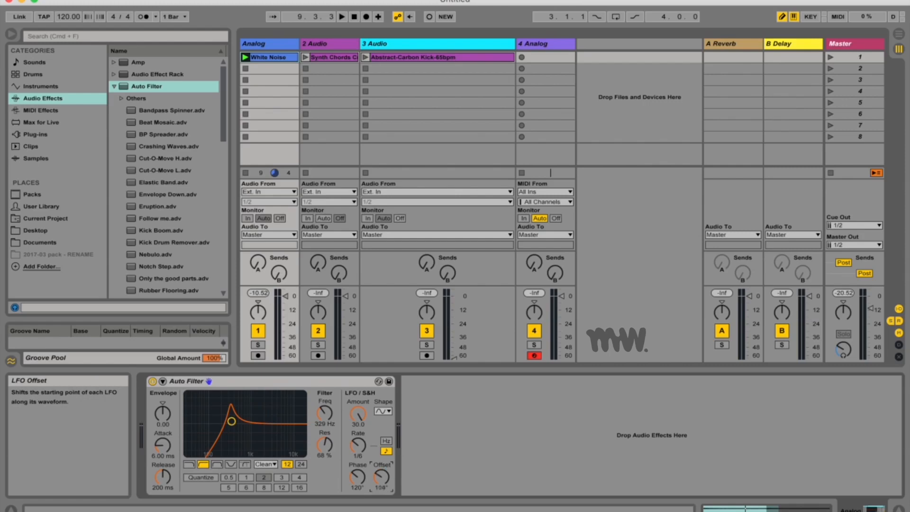
click(381, 477)
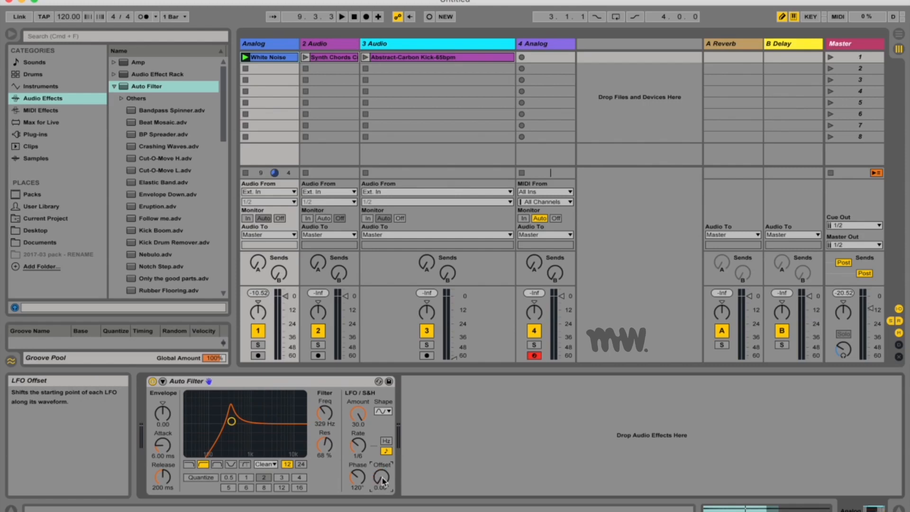
- Return the LFO rate to Hertz, toggle stereo mode between spin and phase, then select the Synth Chords track
click(245, 57)
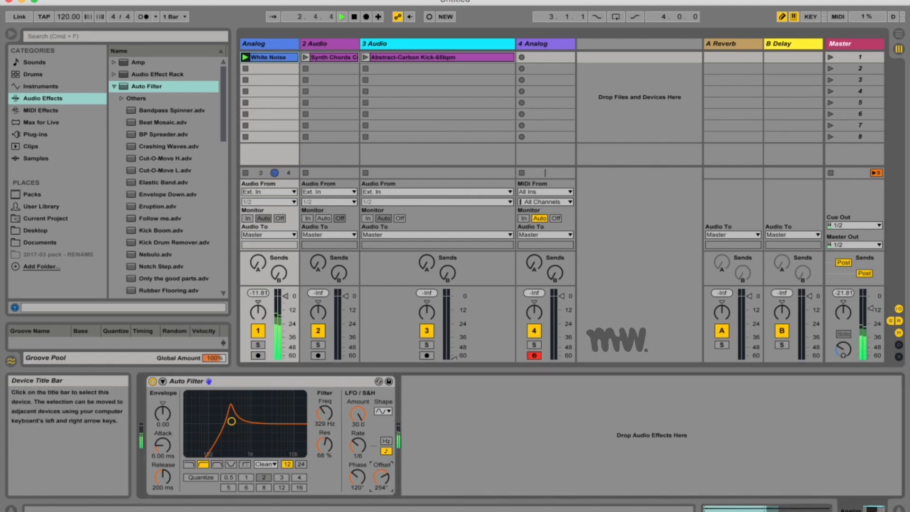
click(386, 471)
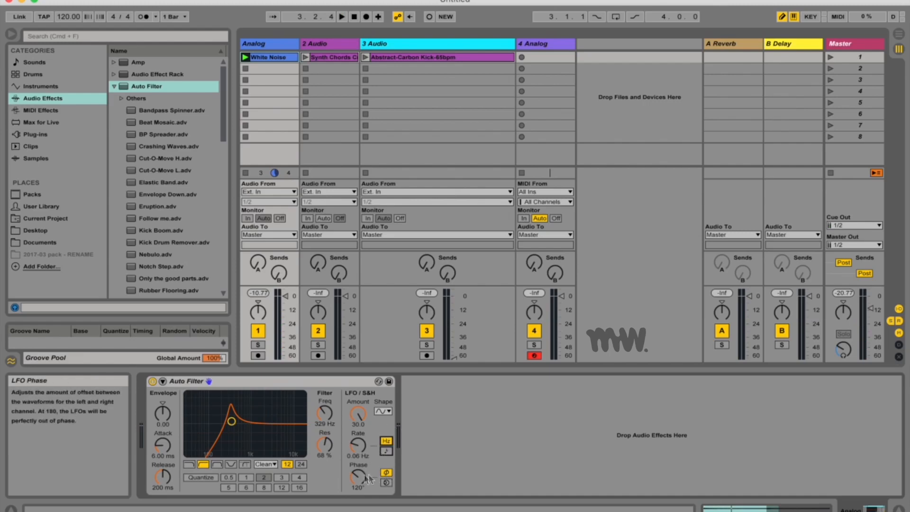
click(386, 482)
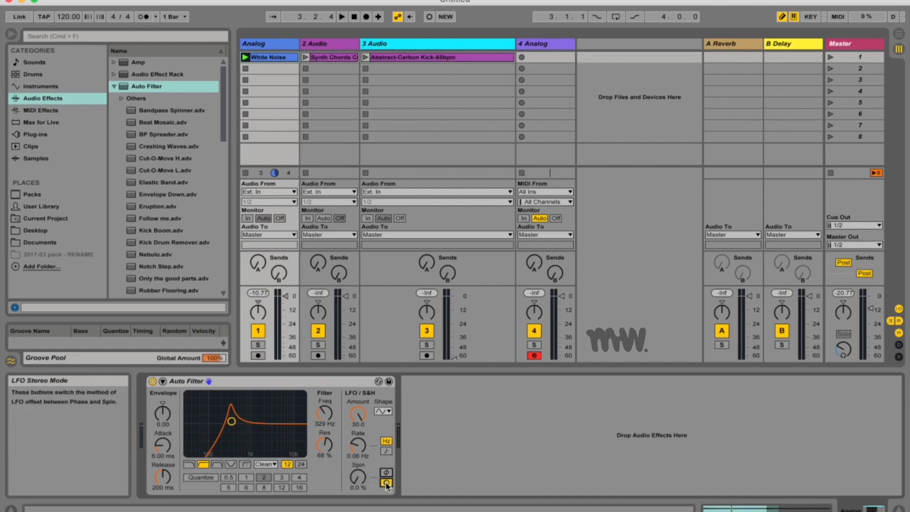
click(385, 481)
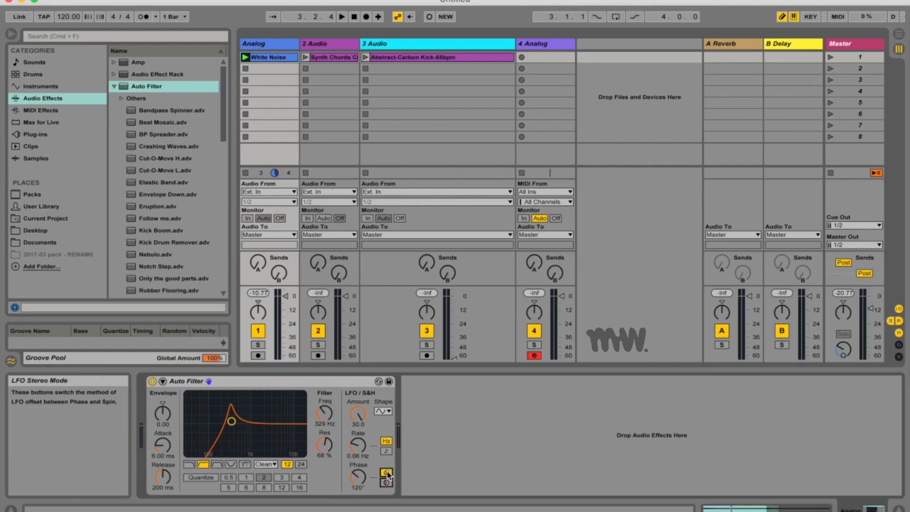
click(386, 484)
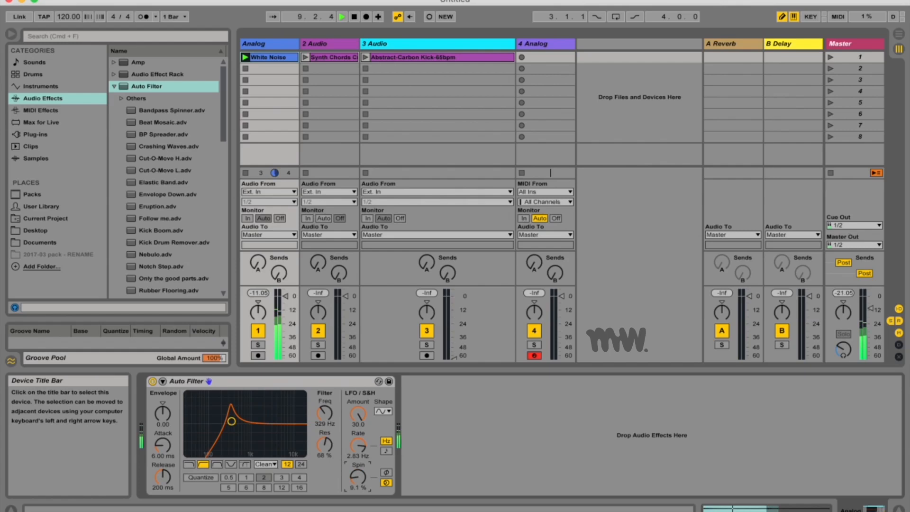
click(307, 57)
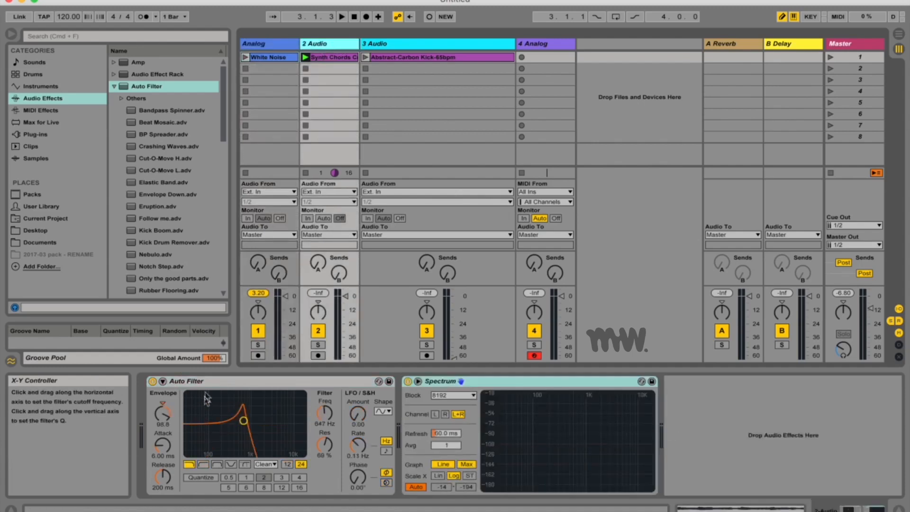
- Lower the Synth Chords Auto Filter envelope amount from about 96 to a small value
click(304, 57)
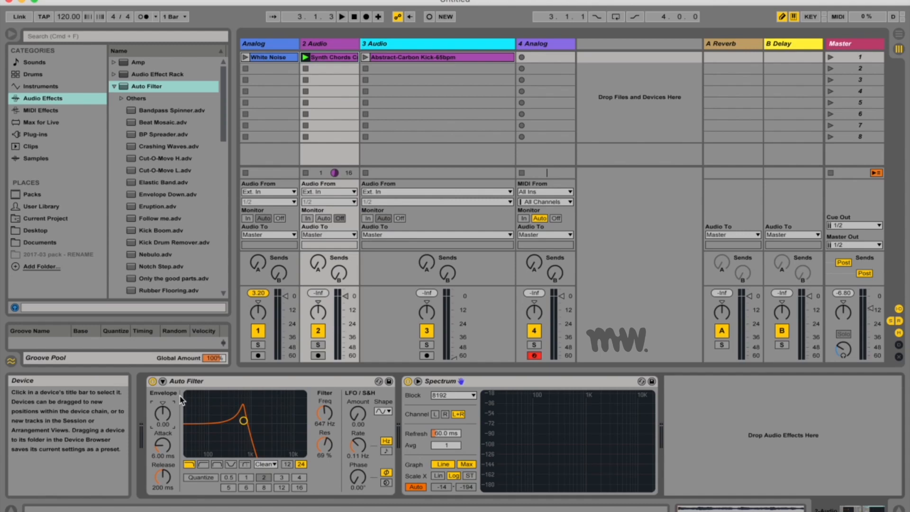
drag(161, 415, 161, 407)
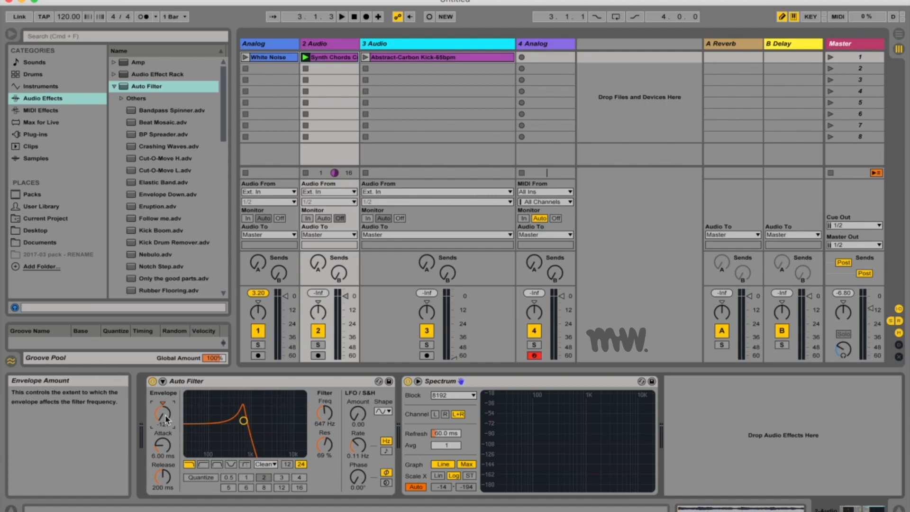
drag(162, 416, 164, 407)
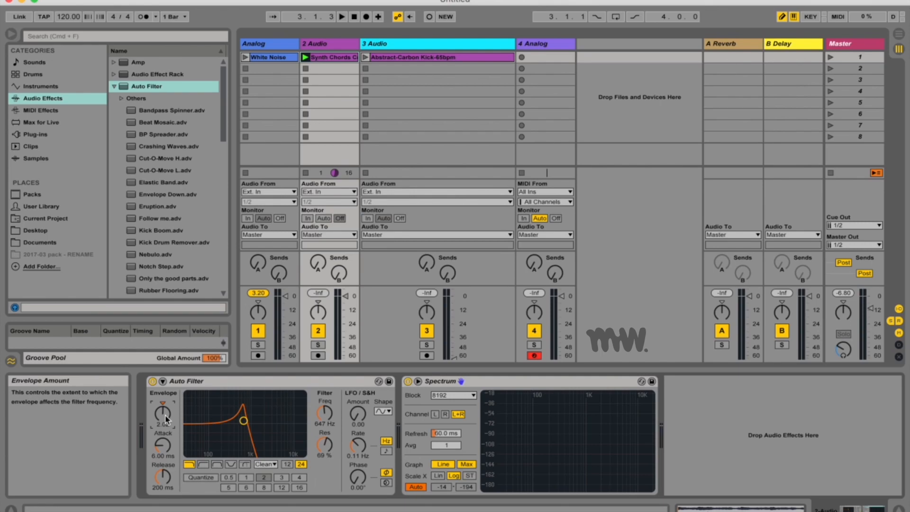
mouse_move(324, 412)
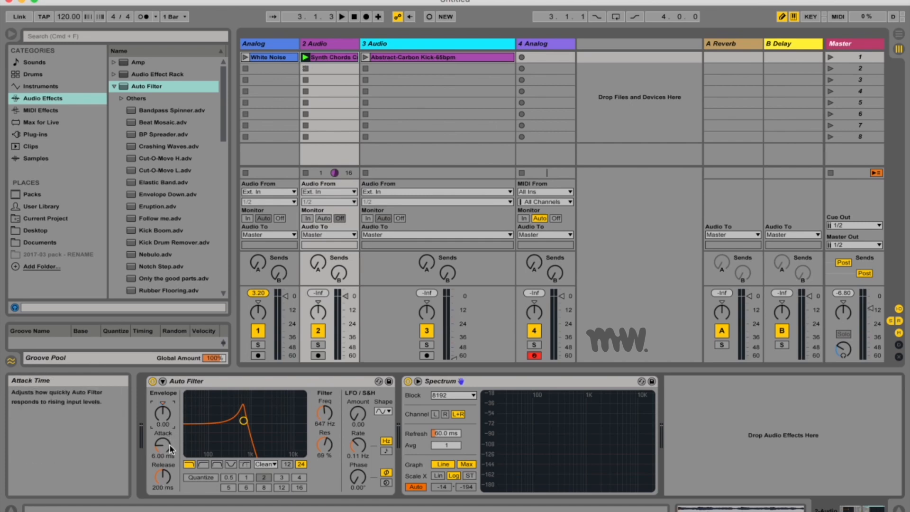
- Set attack to 0.10 ms, envelope amount to 127, and sweep the cutoff up past 978 Hz
drag(163, 444, 169, 448)
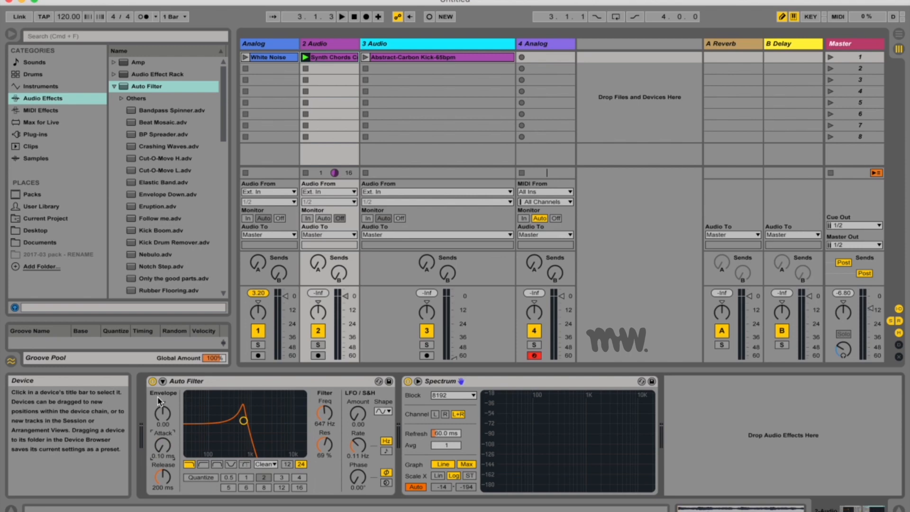
mouse_move(162, 476)
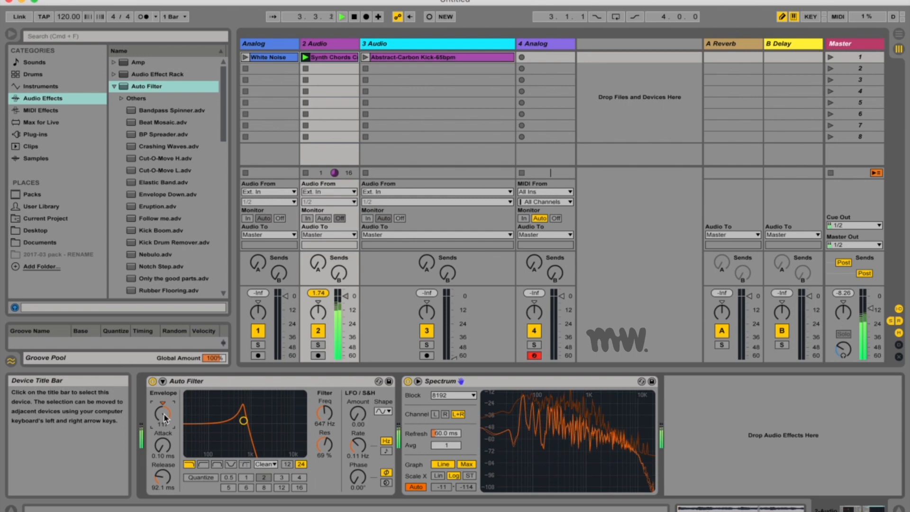
drag(162, 415, 162, 407)
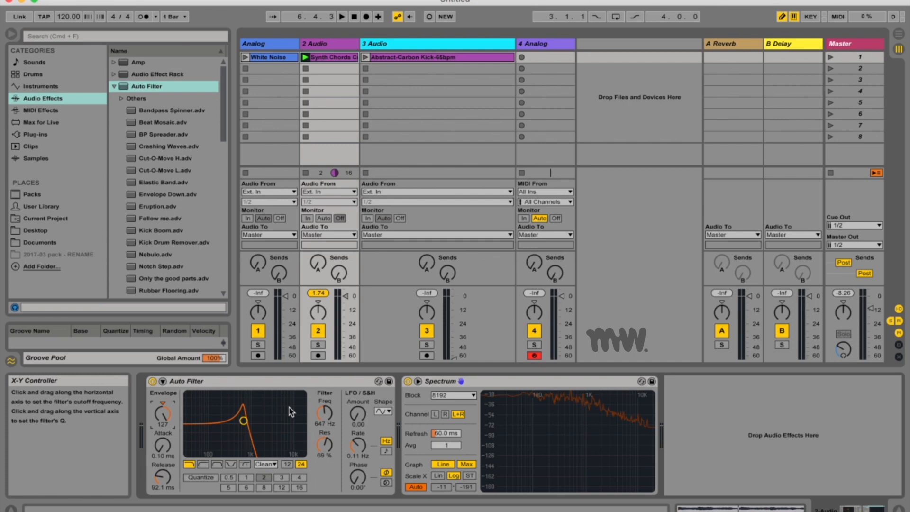
drag(244, 419, 244, 422)
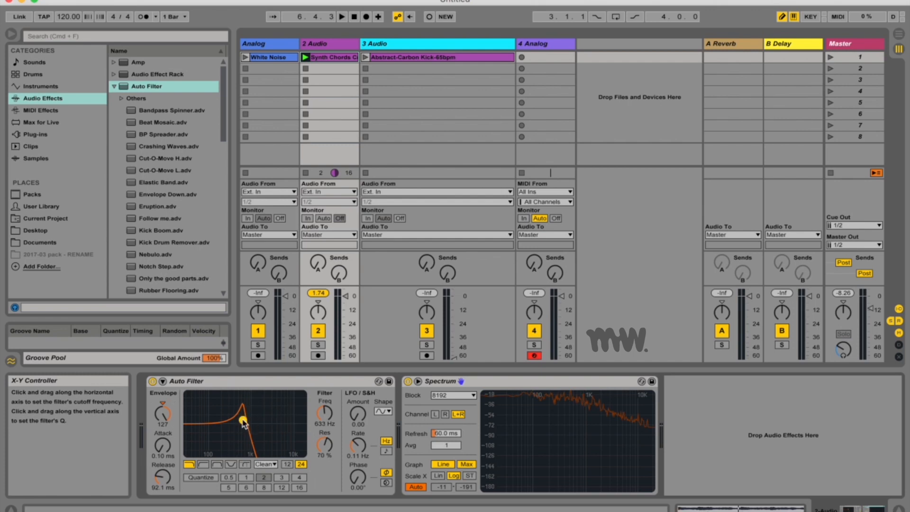
drag(241, 419, 250, 421)
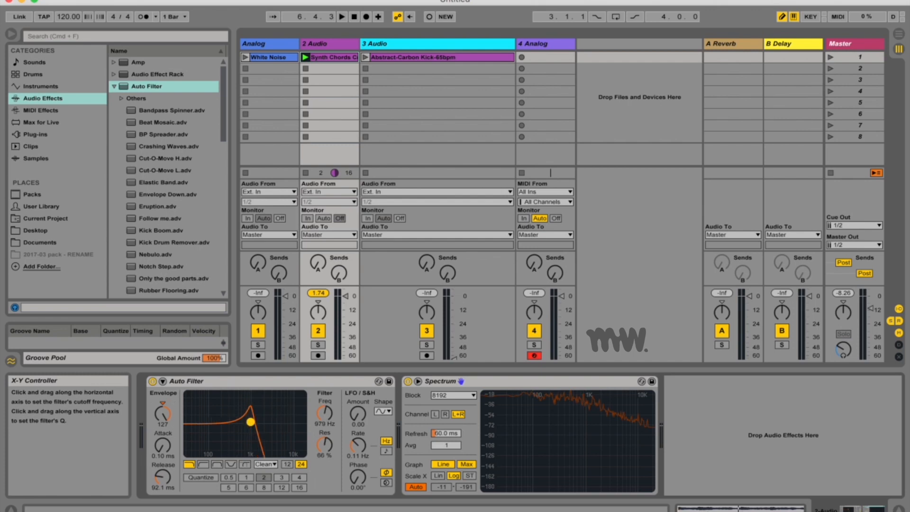
drag(246, 422, 252, 413)
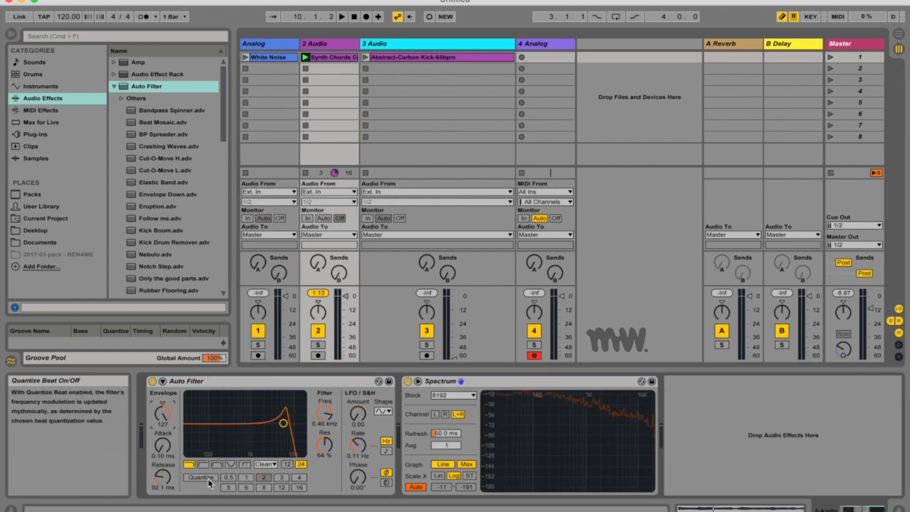
- Quantize the Synth Chords filter modulation to a beat division with LFO amount 25
click(200, 477)
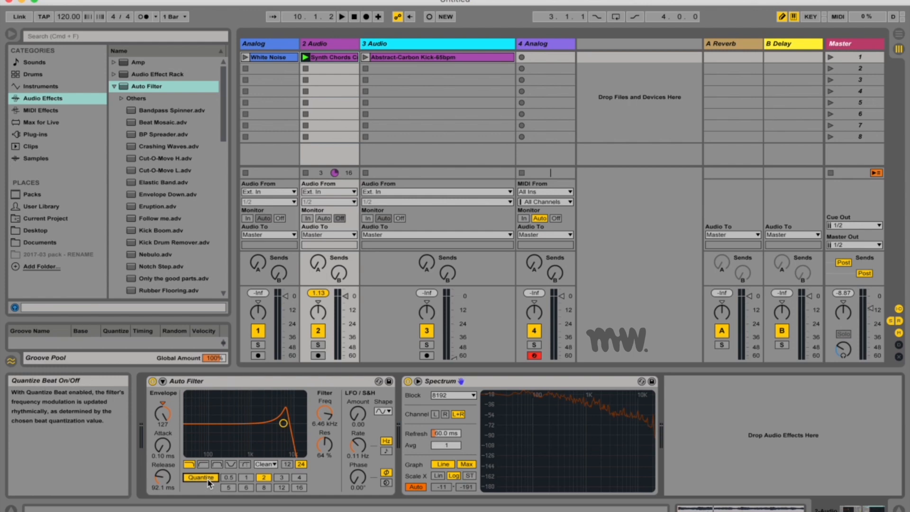
mouse_move(229, 477)
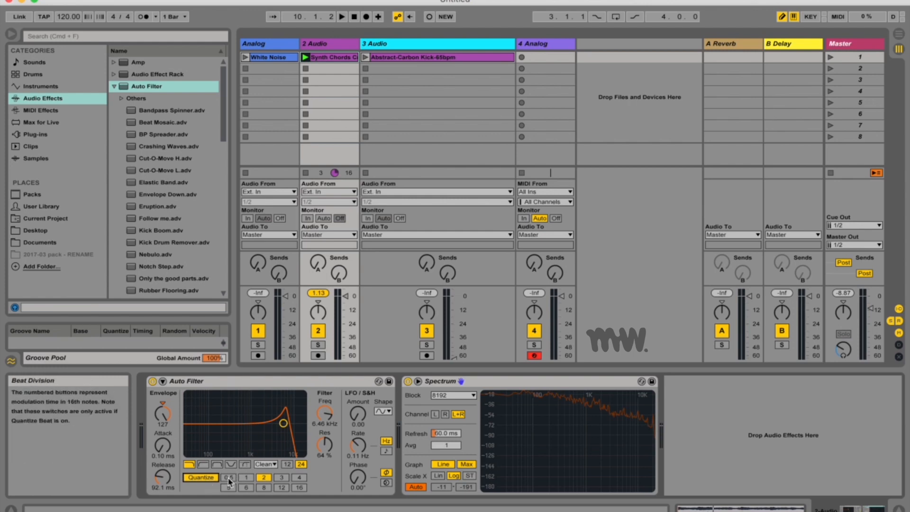
mouse_move(284, 482)
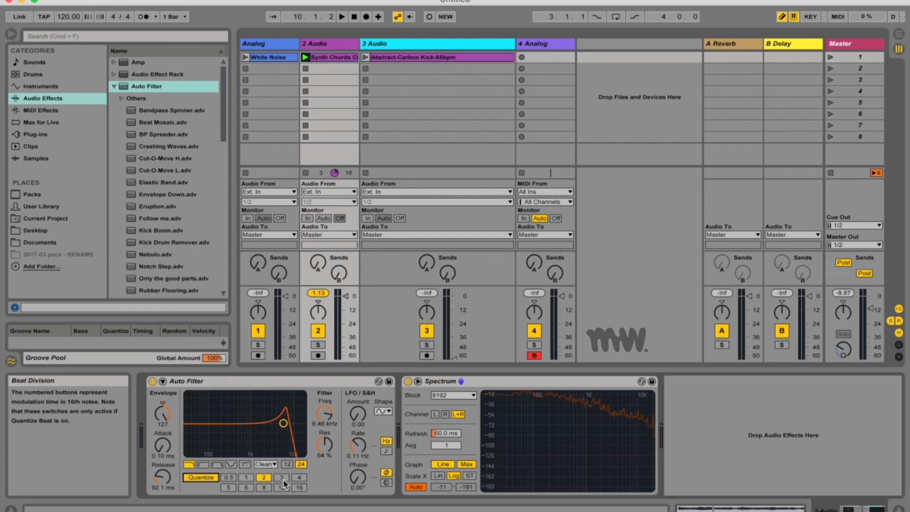
click(300, 476)
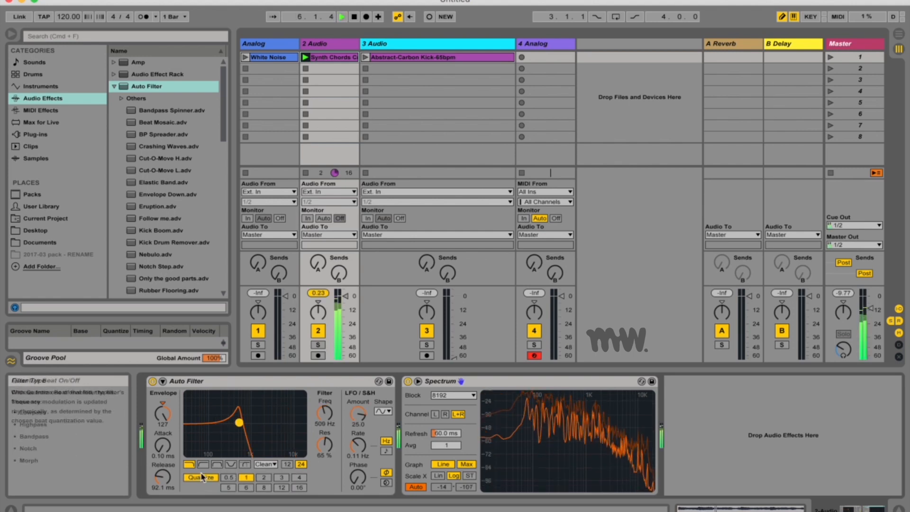
click(200, 476)
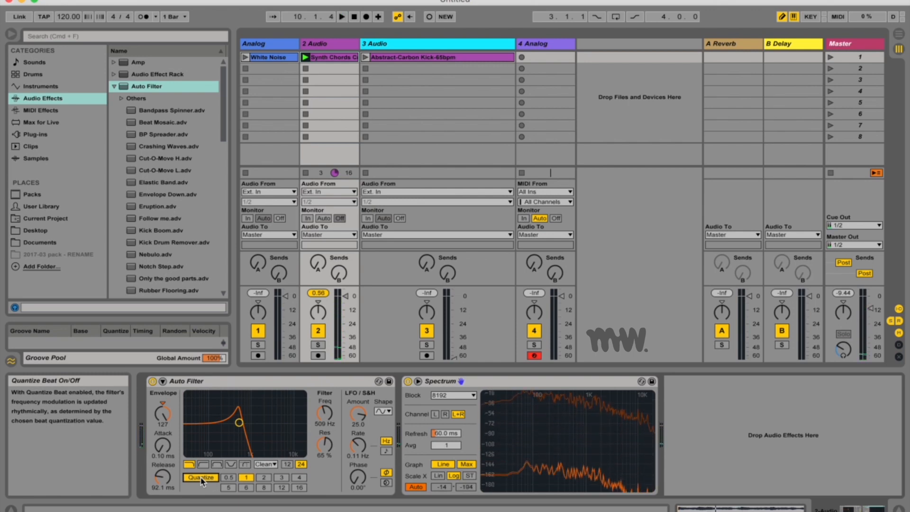
click(383, 413)
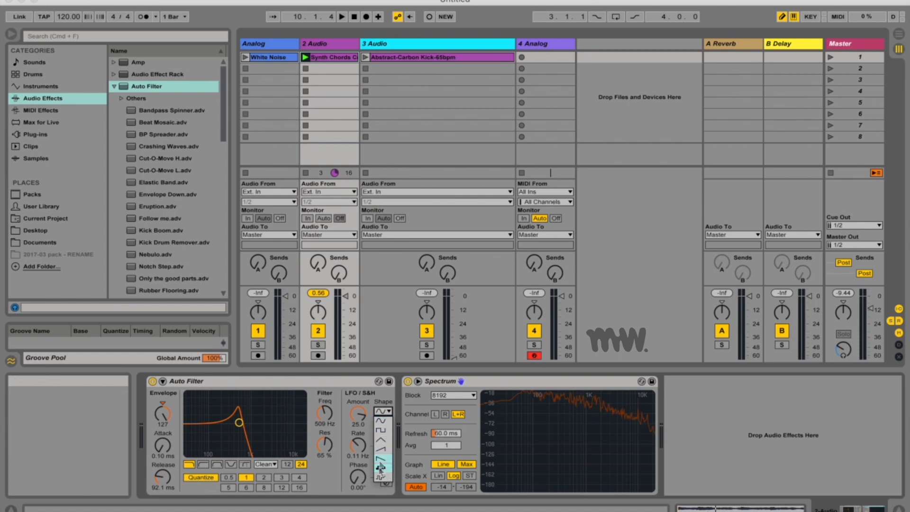
click(382, 411)
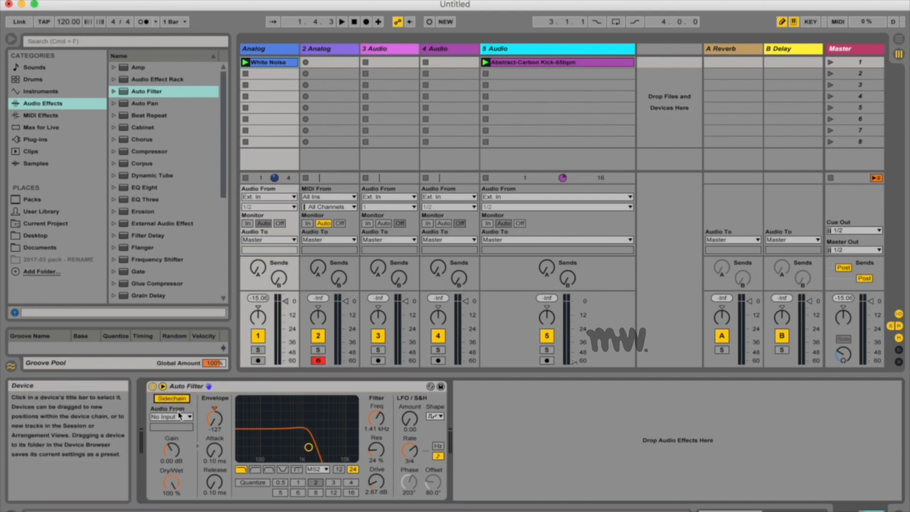
- Feed the 5-Audio kick track into the sidechain and sweep Dry/Wet from 0% back to 100%
click(172, 417)
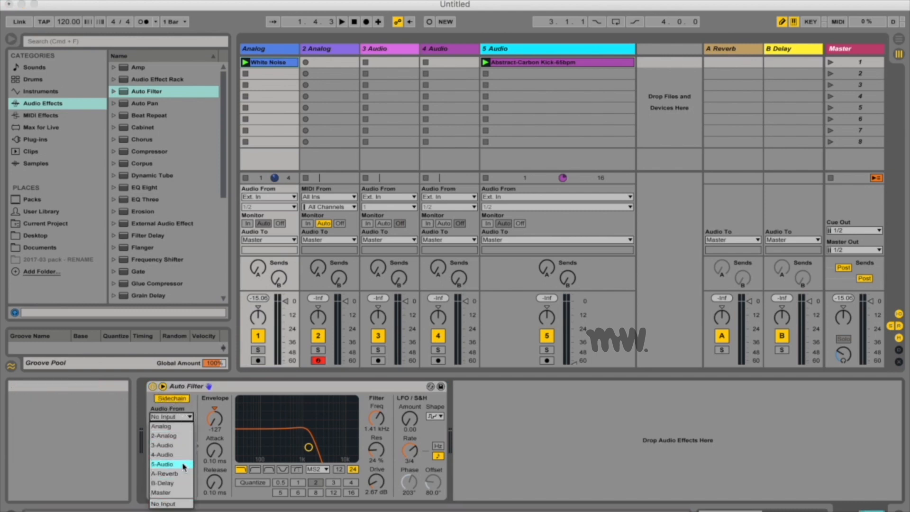
click(164, 463)
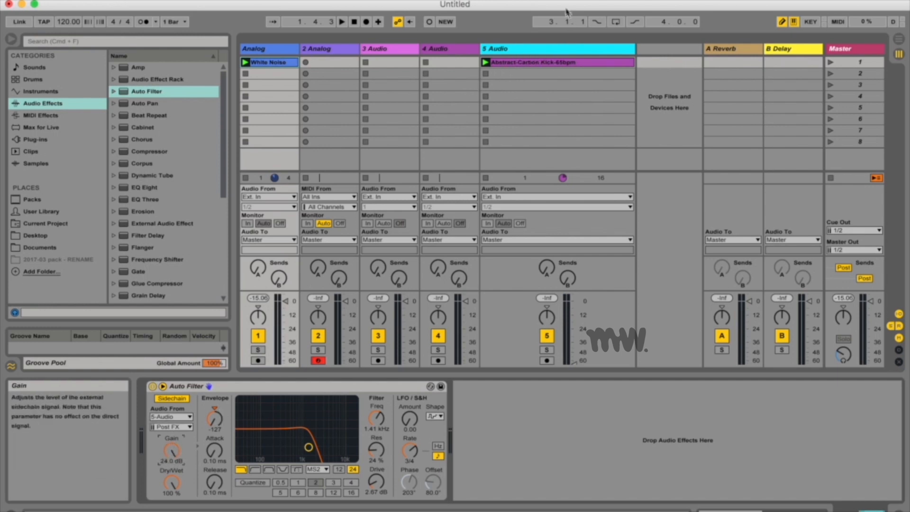
mouse_move(284, 49)
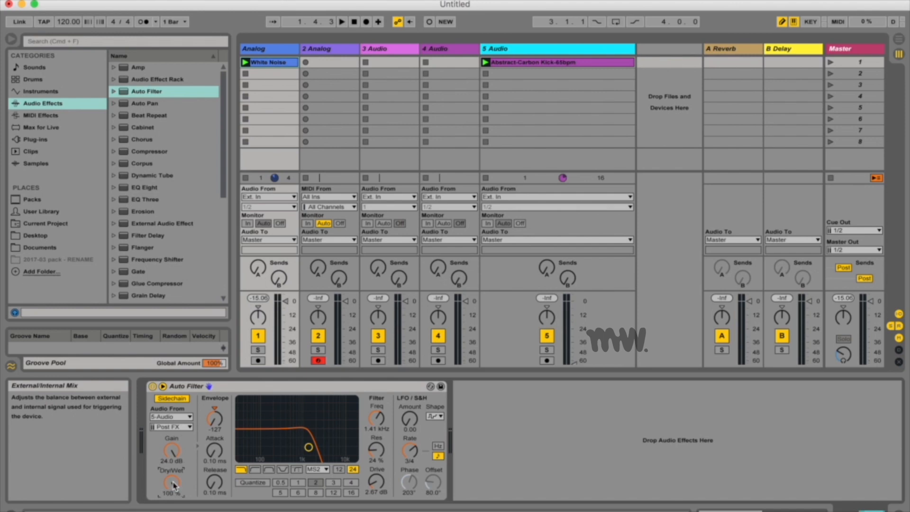
drag(171, 482, 172, 493)
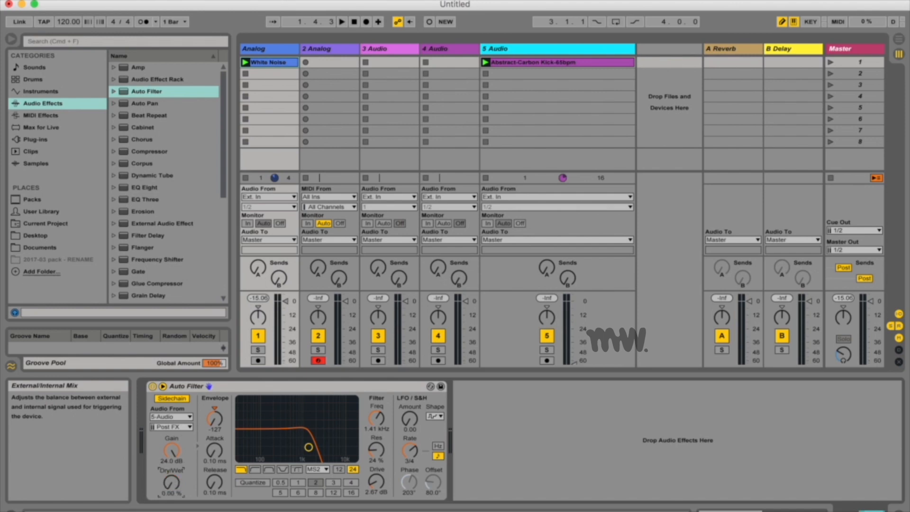
mouse_move(178, 483)
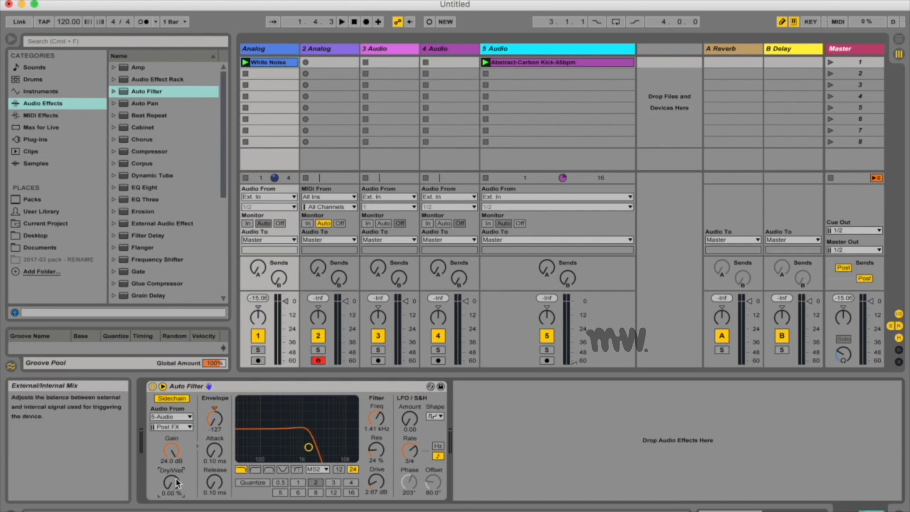
drag(172, 485, 171, 459)
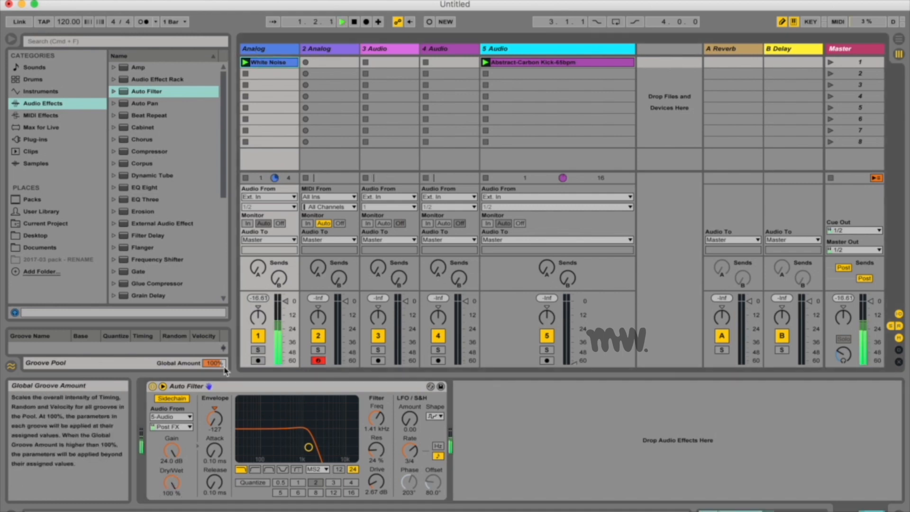
mouse_move(181, 472)
text(drum)
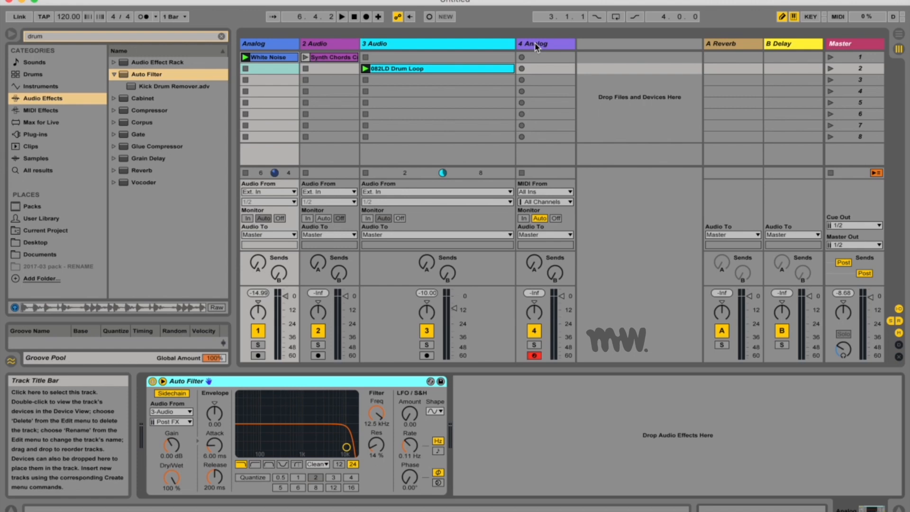
click(544, 43)
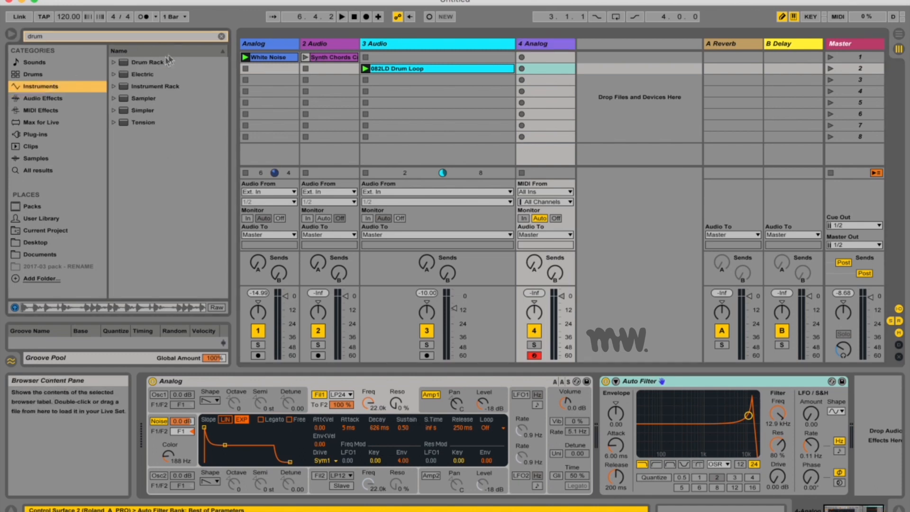
click(221, 36)
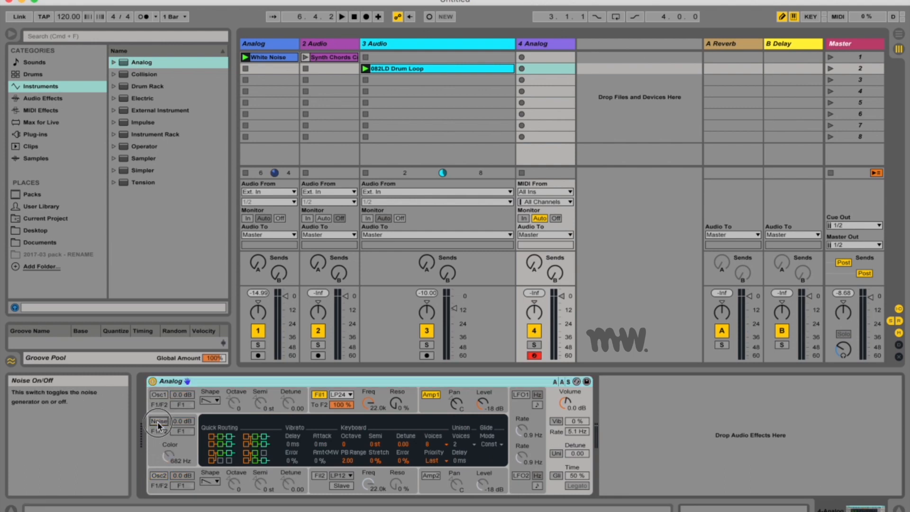
click(159, 420)
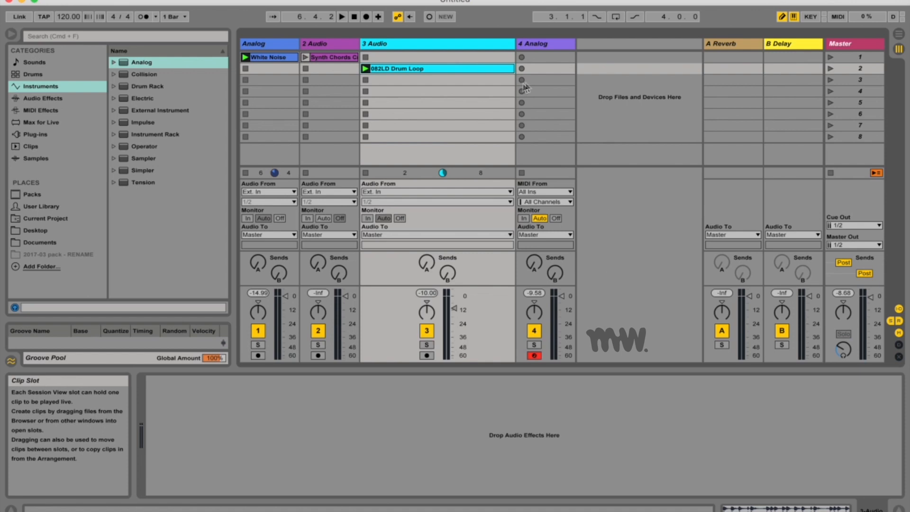
mouse_move(290, 68)
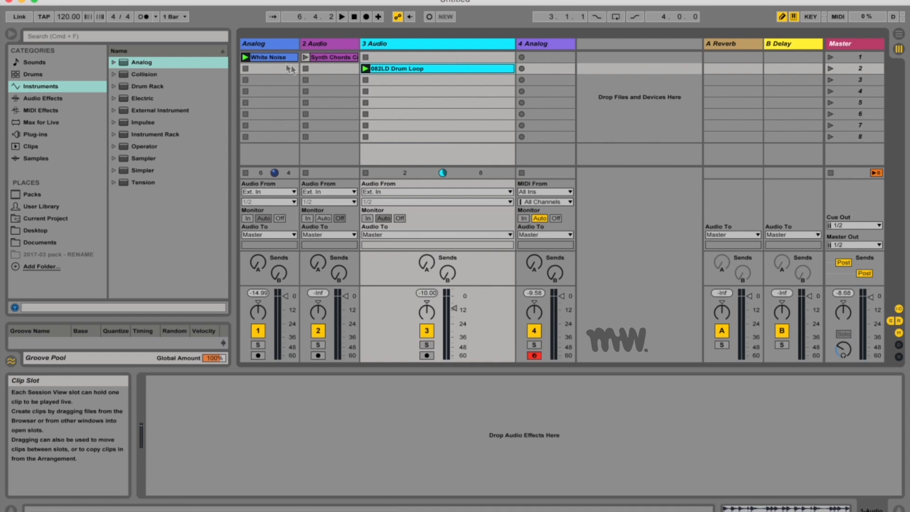
click(268, 57)
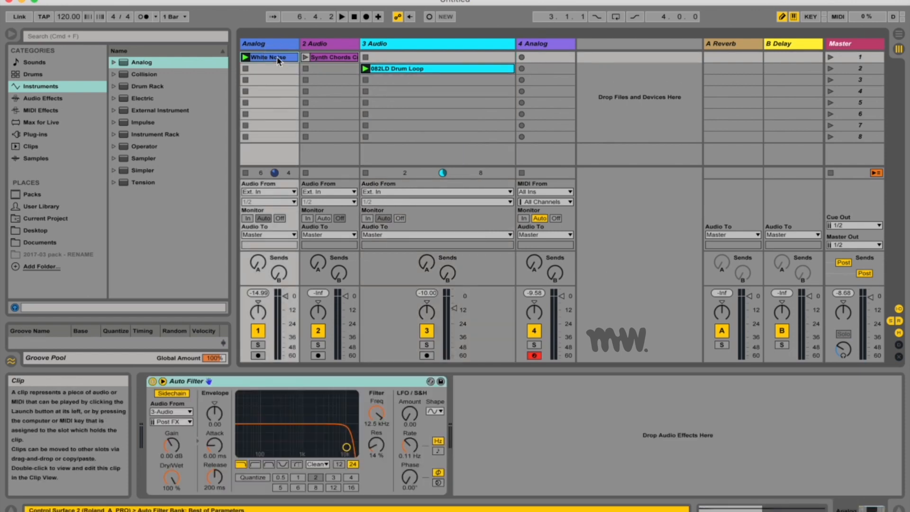
click(267, 44)
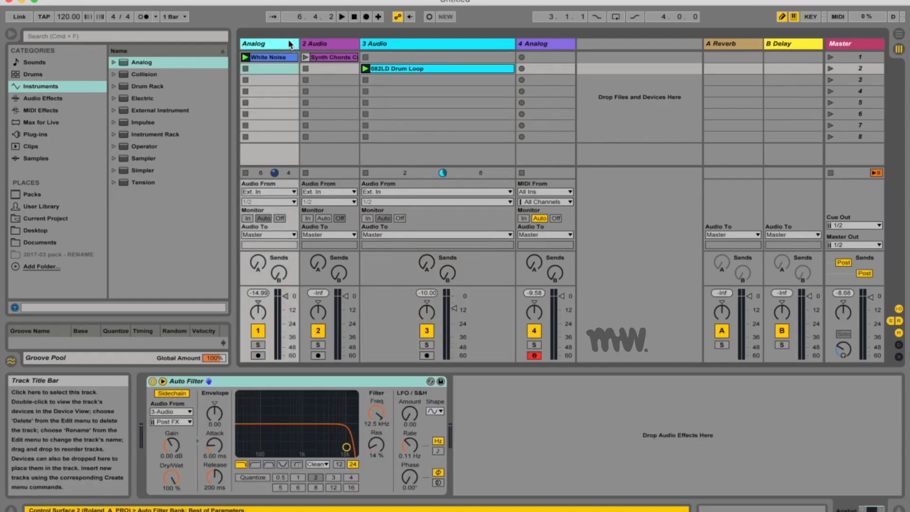